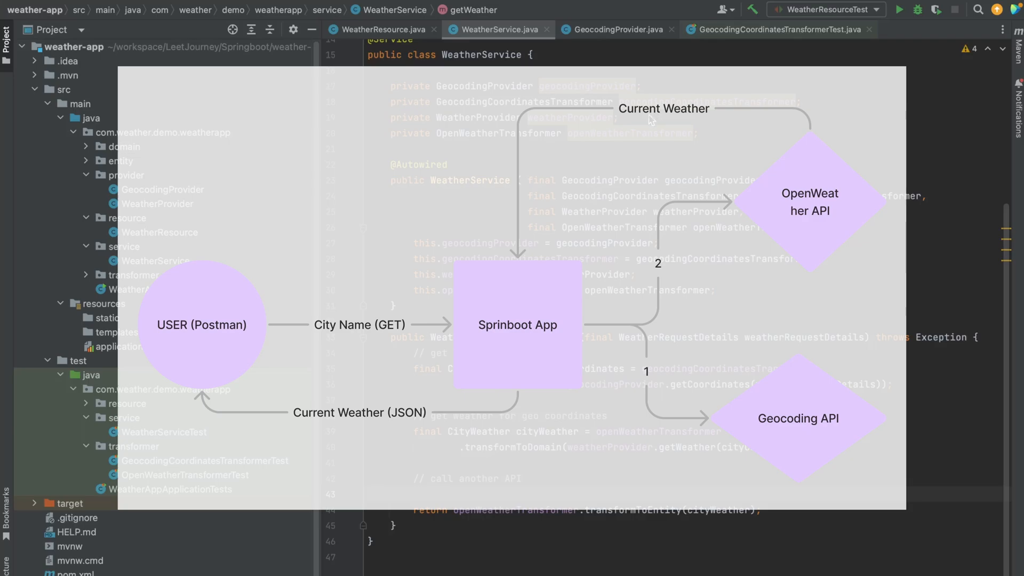
pyautogui.moveTo(635, 126)
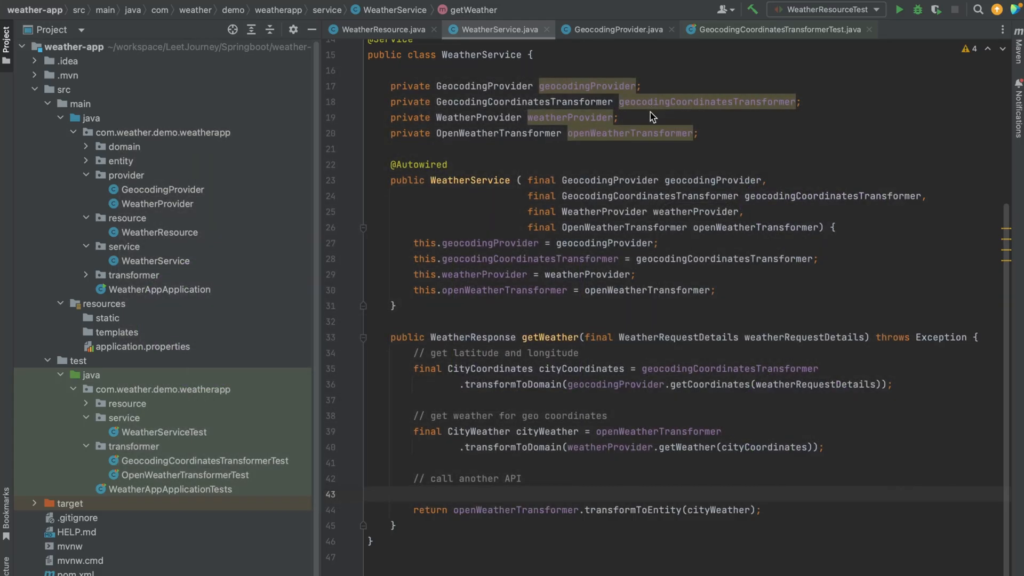
pyautogui.moveTo(848, 79)
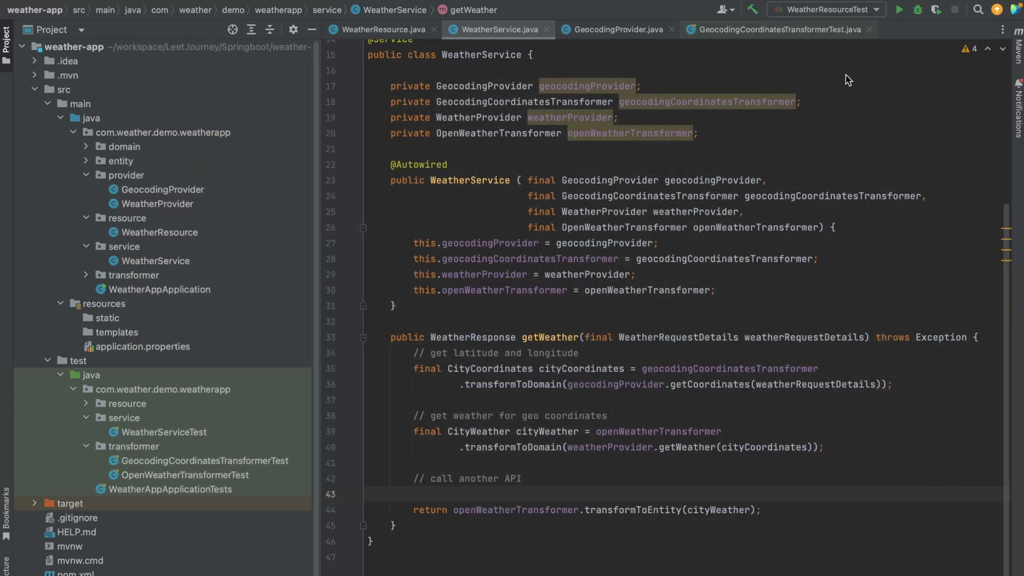
pyautogui.moveTo(854, 120)
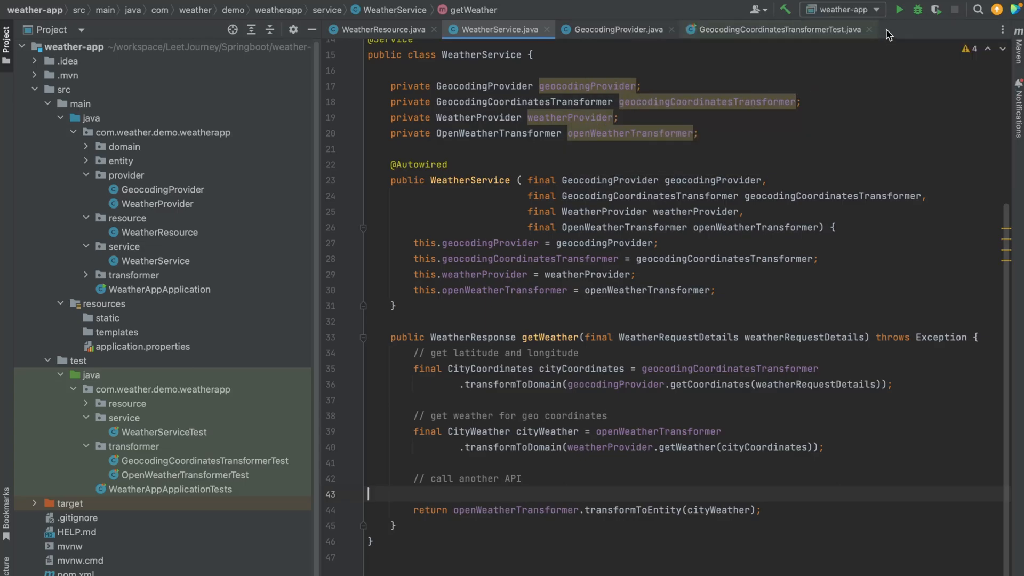
# Launch the weather-app Spring Boot application from the Run button
pyautogui.click(899, 9)
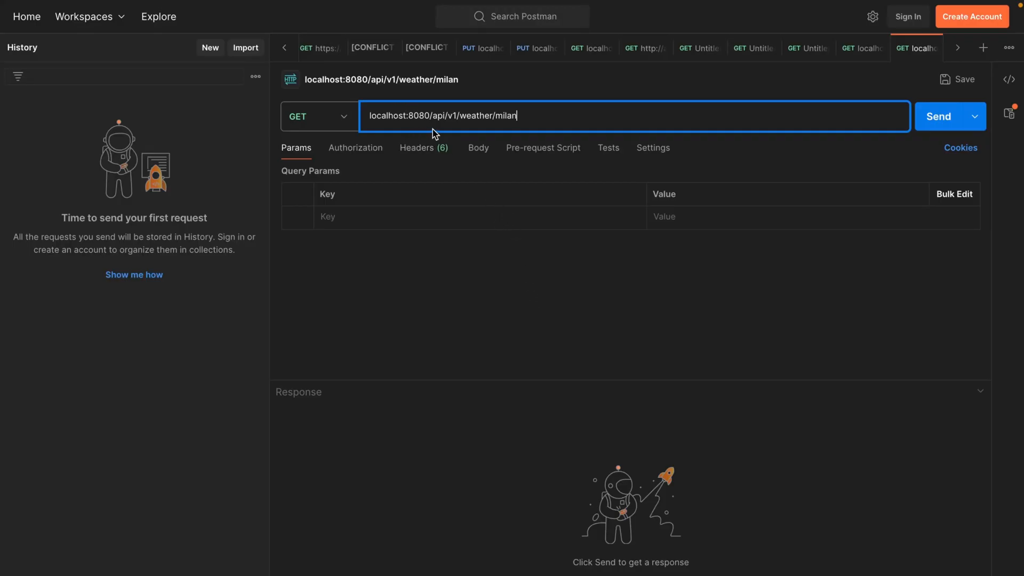
# Review the localhost:8080/api/v1/weather/milan URL and send the Milan request
pyautogui.doubleClick(422, 116)
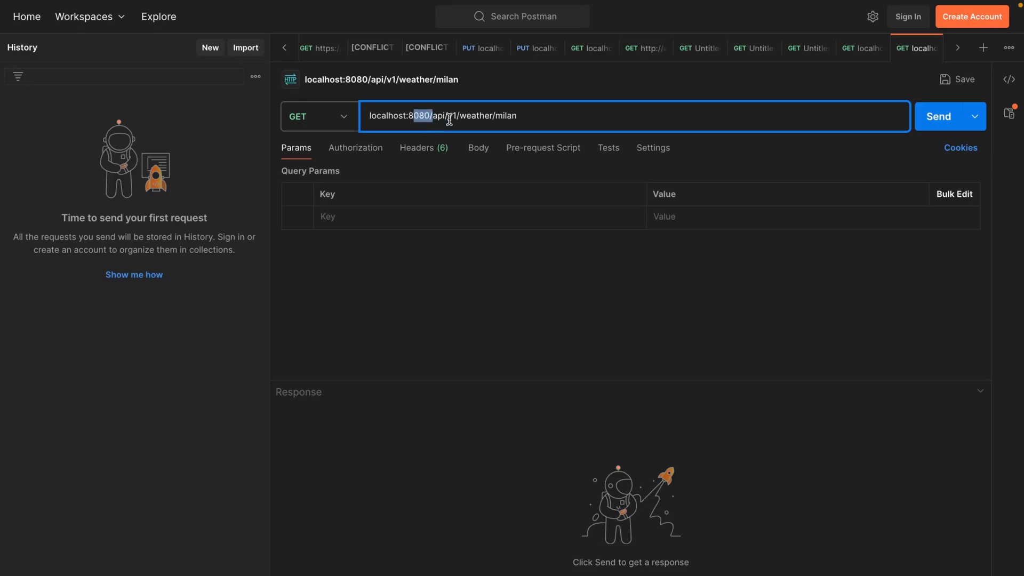
pyautogui.moveTo(446, 116); pyautogui.dragTo(517, 116)
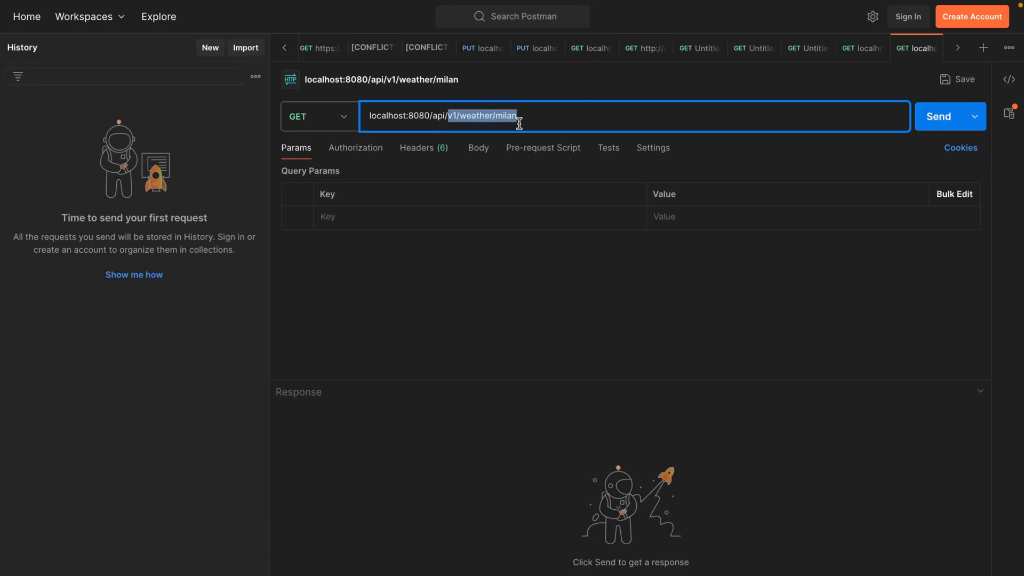
pyautogui.doubleClick(497, 116)
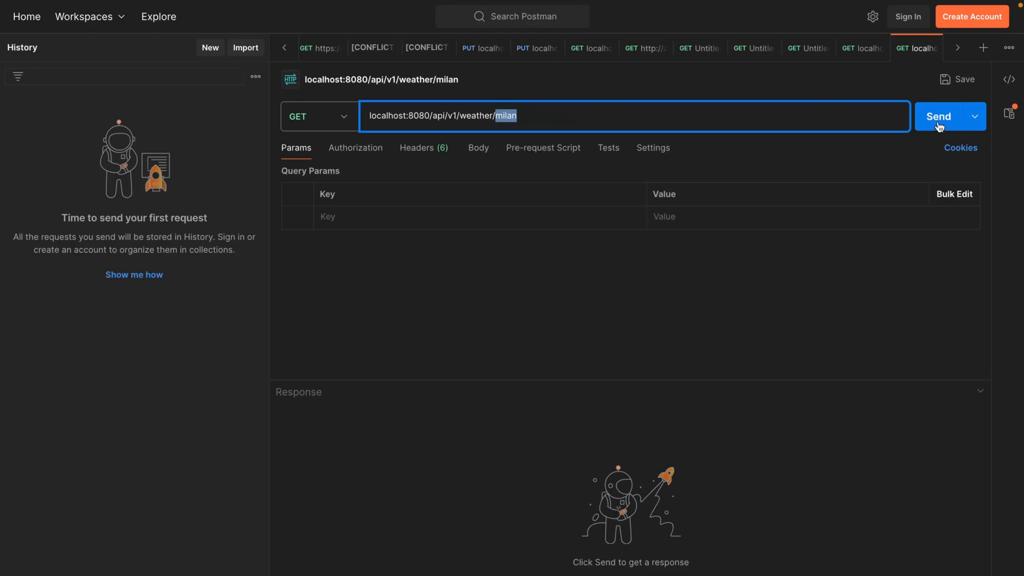
pyautogui.click(939, 117)
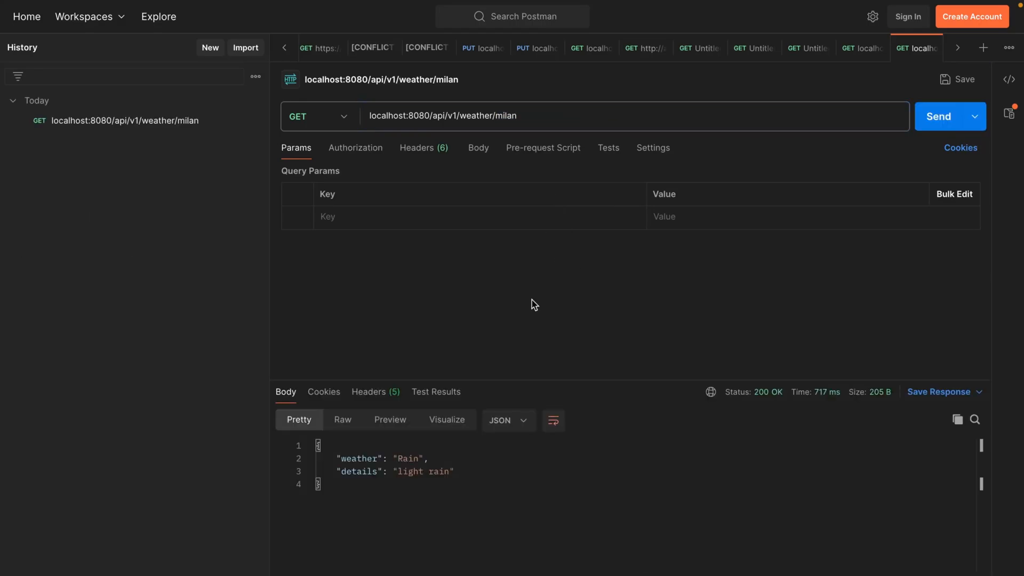
# Send the same weather request for london and then rome, getting 200 OK responses
pyautogui.doubleClick(500, 116)
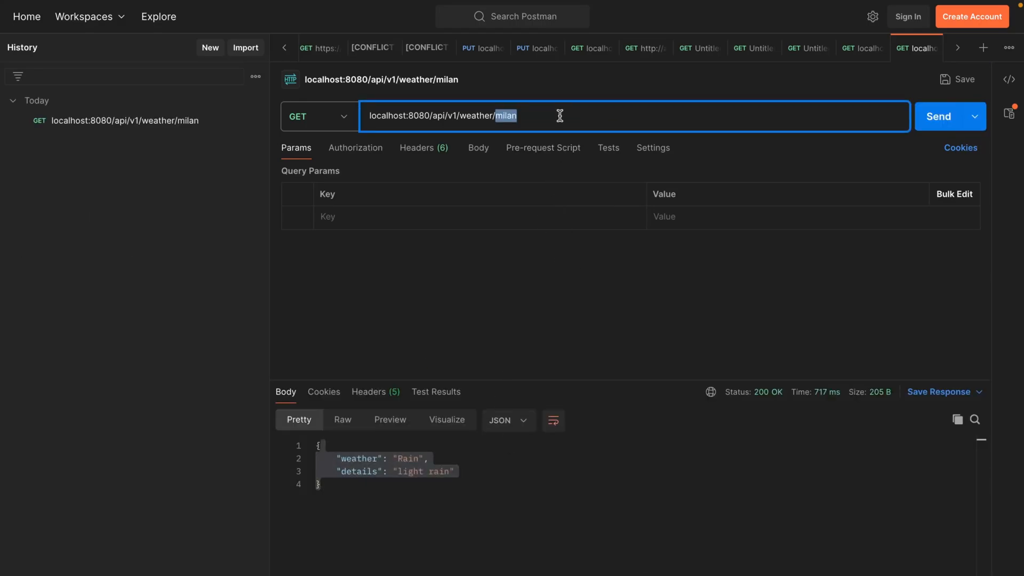
pyautogui.write('london')
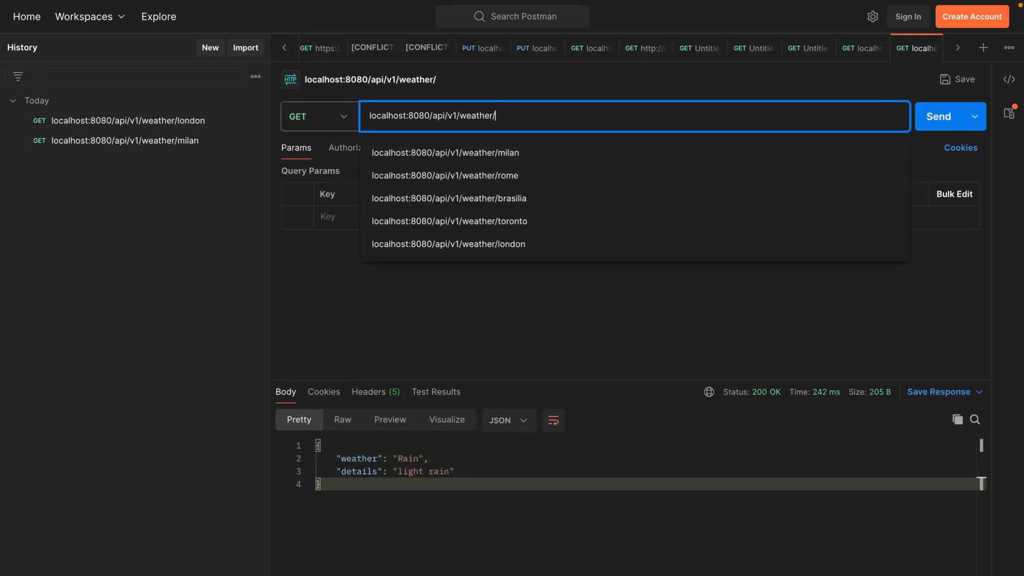
pyautogui.click(445, 175)
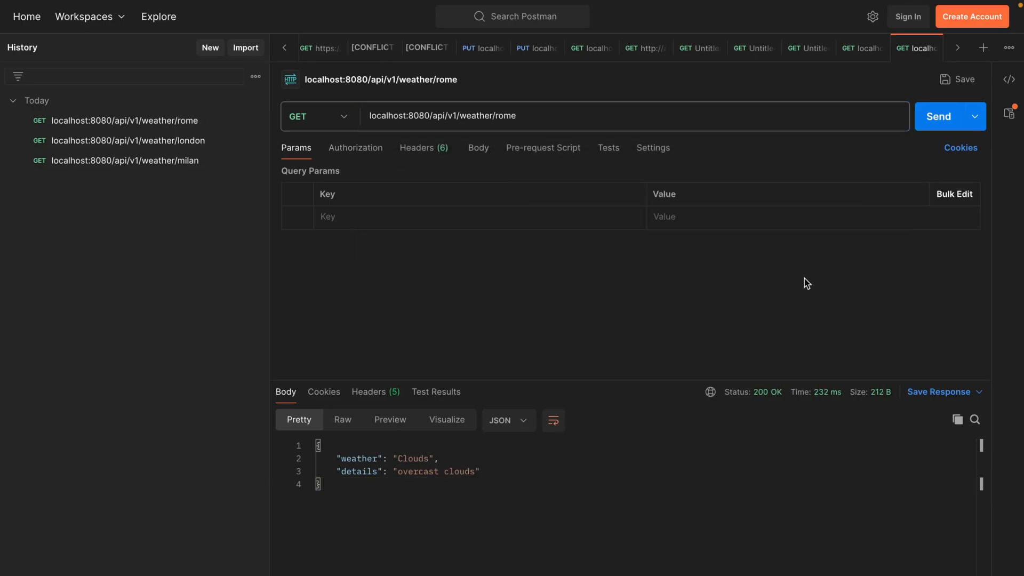
pyautogui.moveTo(399, 135)
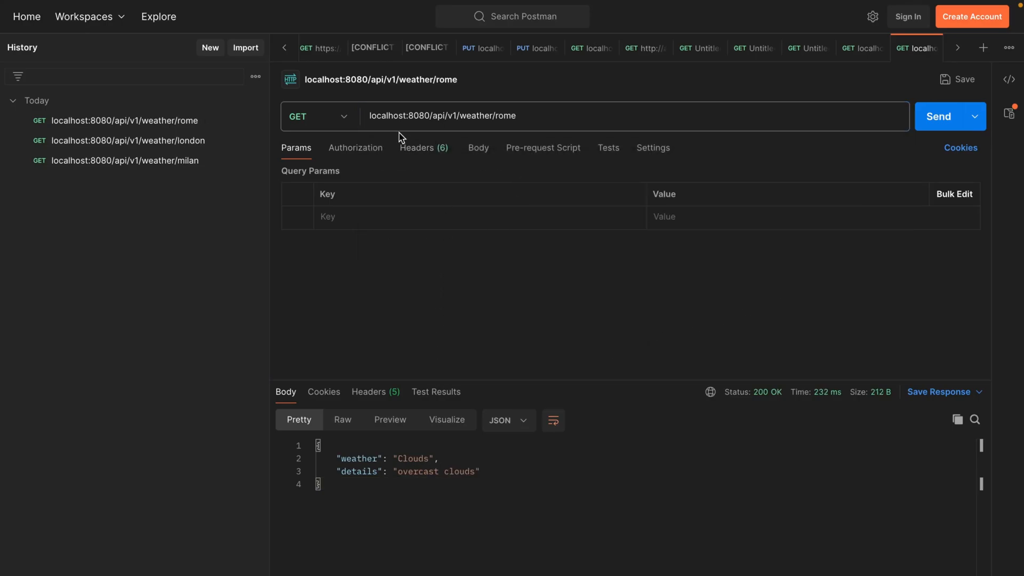
pyautogui.moveTo(513, 125)
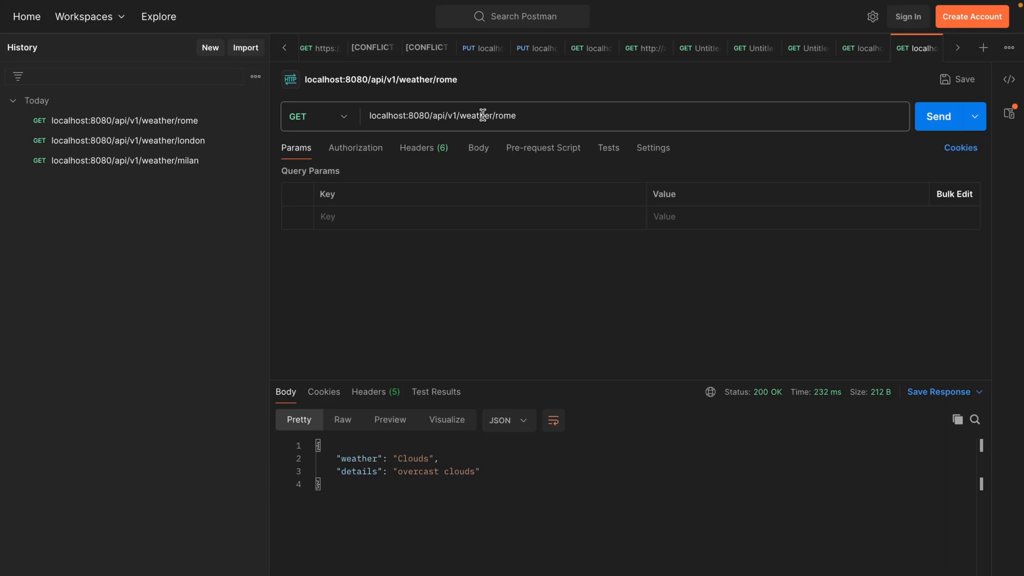
pyautogui.moveTo(385, 475)
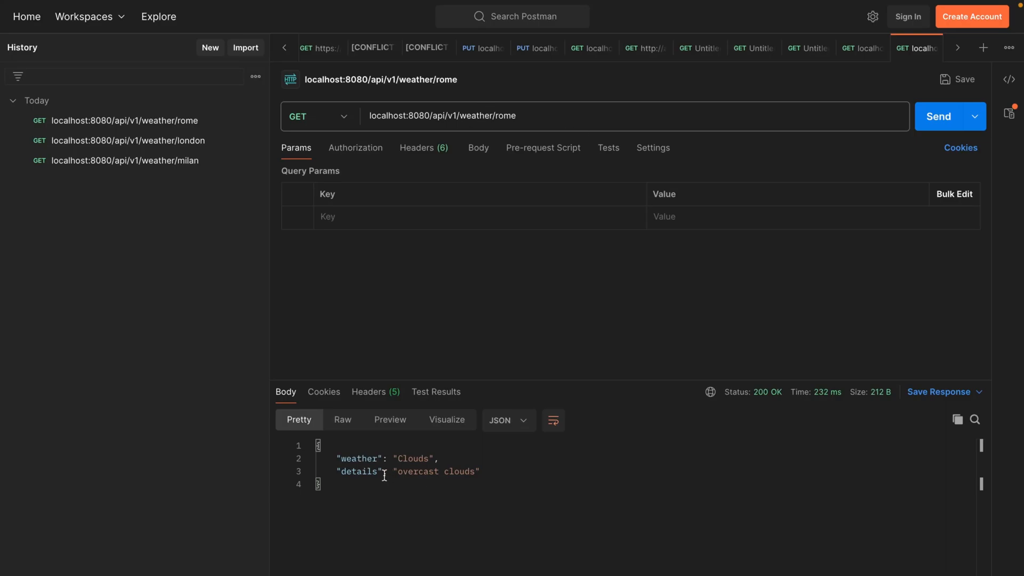
pyautogui.click(357, 484)
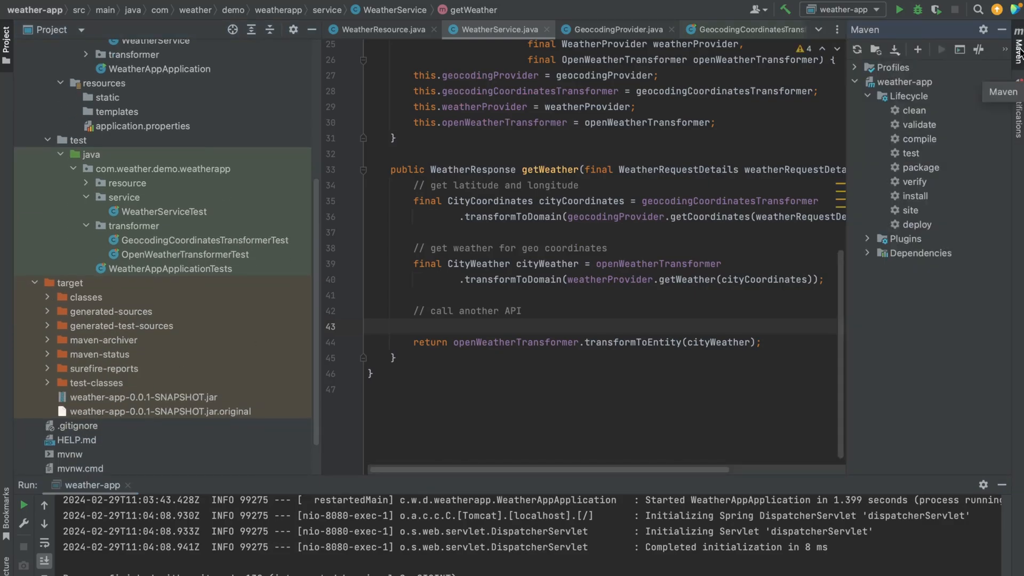
# Run the Maven install lifecycle phase, producing weather-app-0.0.1-SNAPSHOT.jar
pyautogui.click(914, 110)
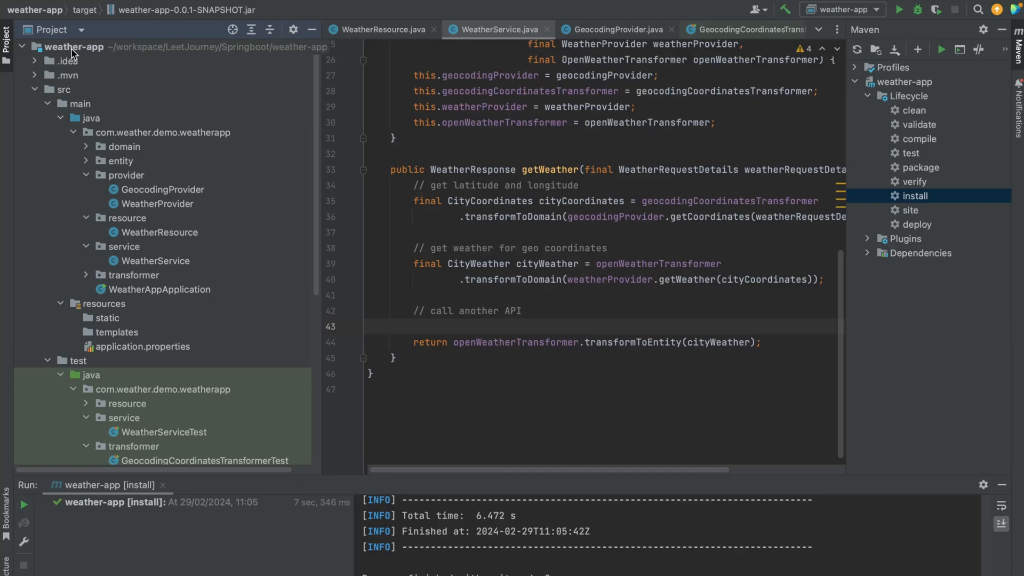
# Create an empty Dockerfile at the weather-app project root
pyautogui.rightClick(73, 46)
pyautogui.write('Docke')
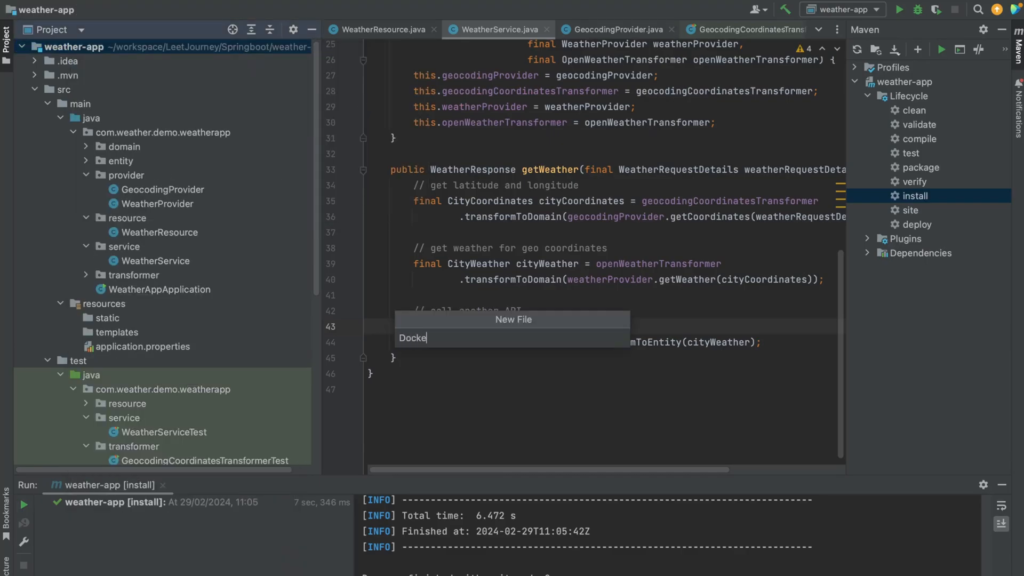
pyautogui.press('enter')
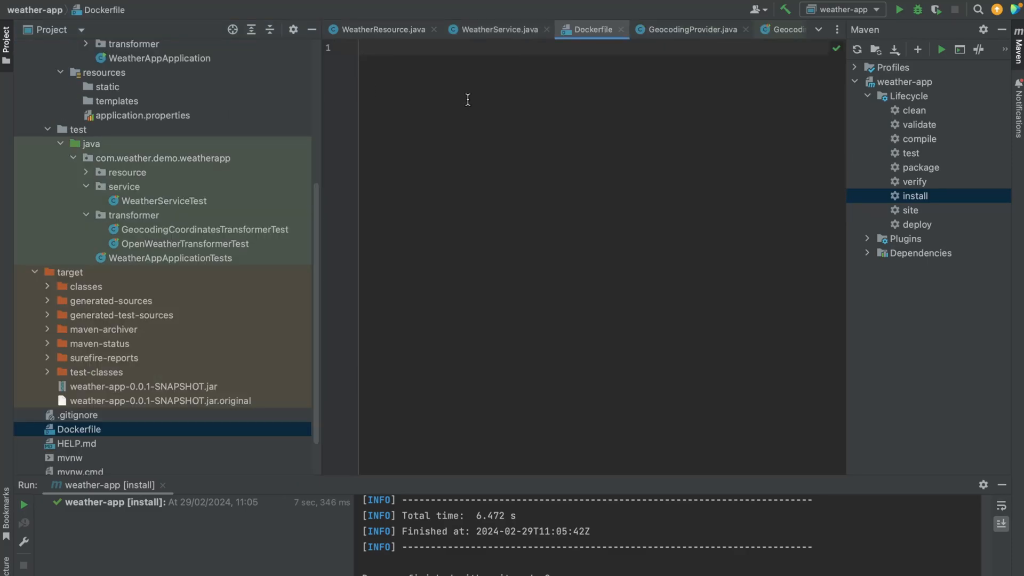
# Write FROM eclipse-temurin:17 and COPY ./target/weather-app jar lines in the Dockerfile
pyautogui.write('FROM eclipse-temuri')
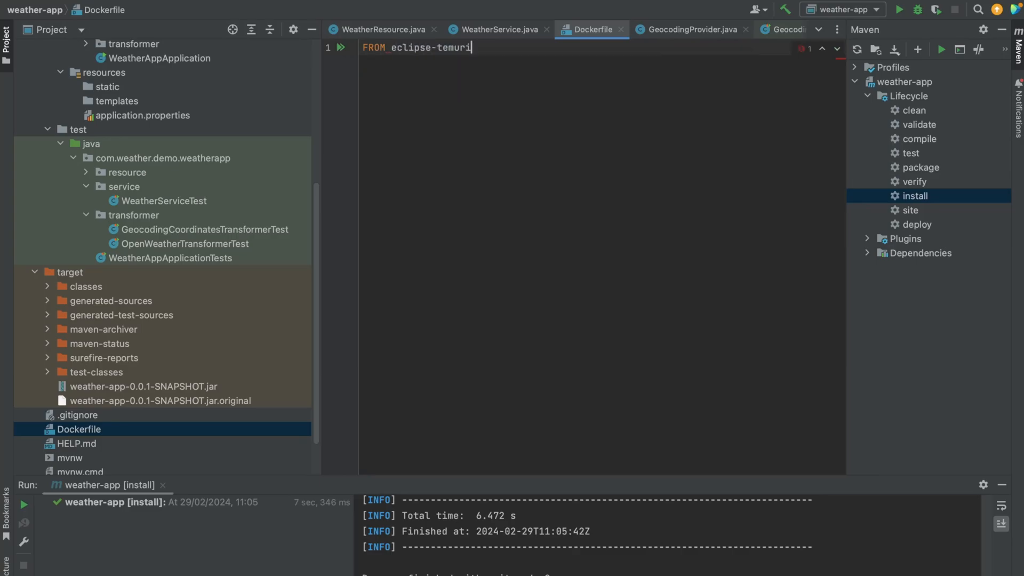
pyautogui.write(':17')
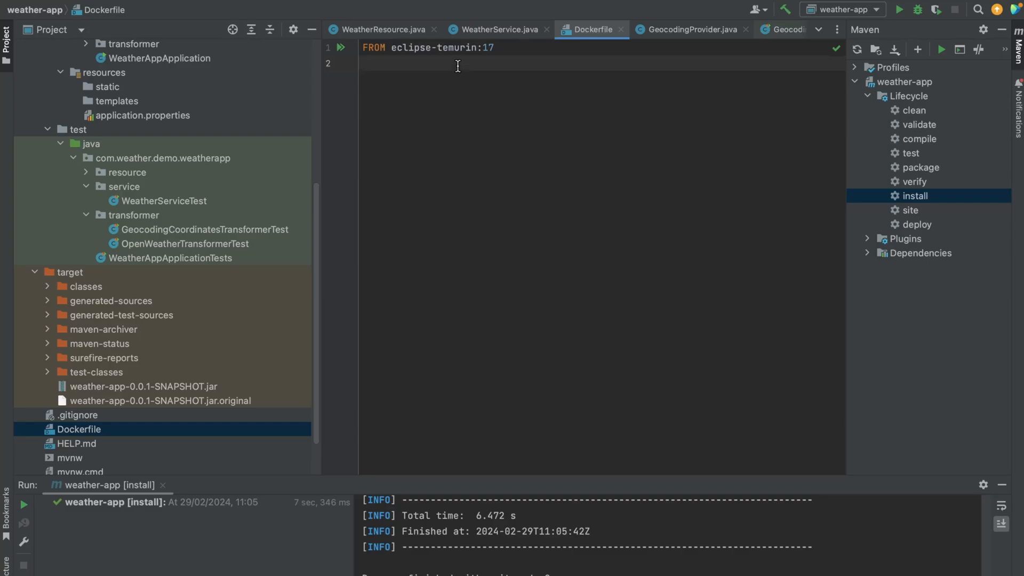
pyautogui.write('COPY')
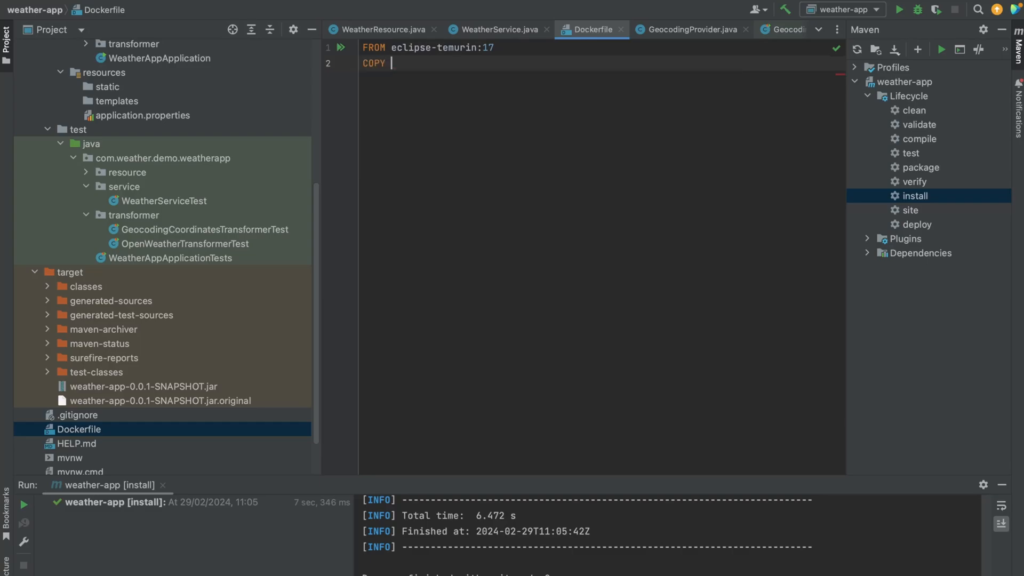
pyautogui.write('./target/')
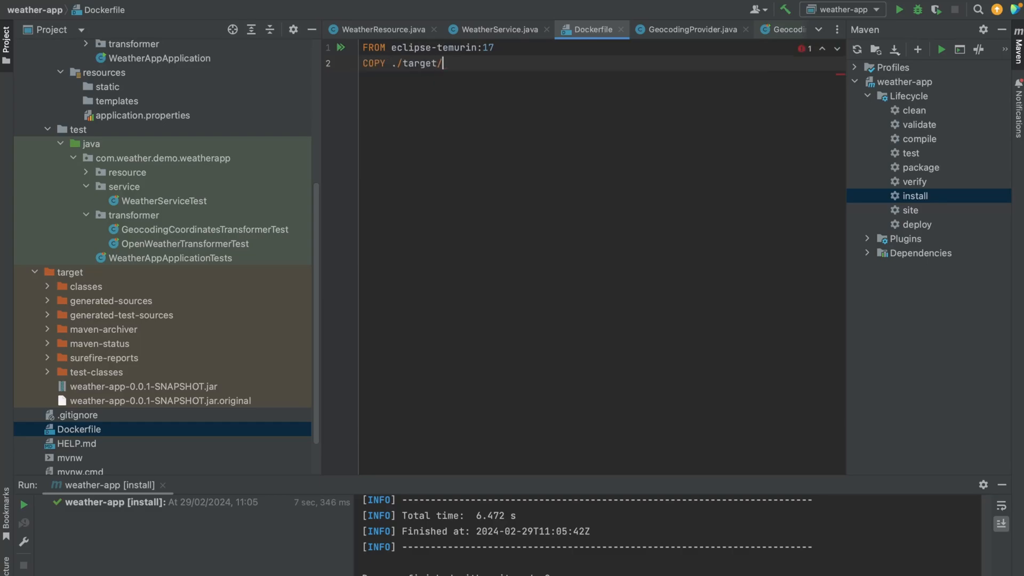
pyautogui.write('we')
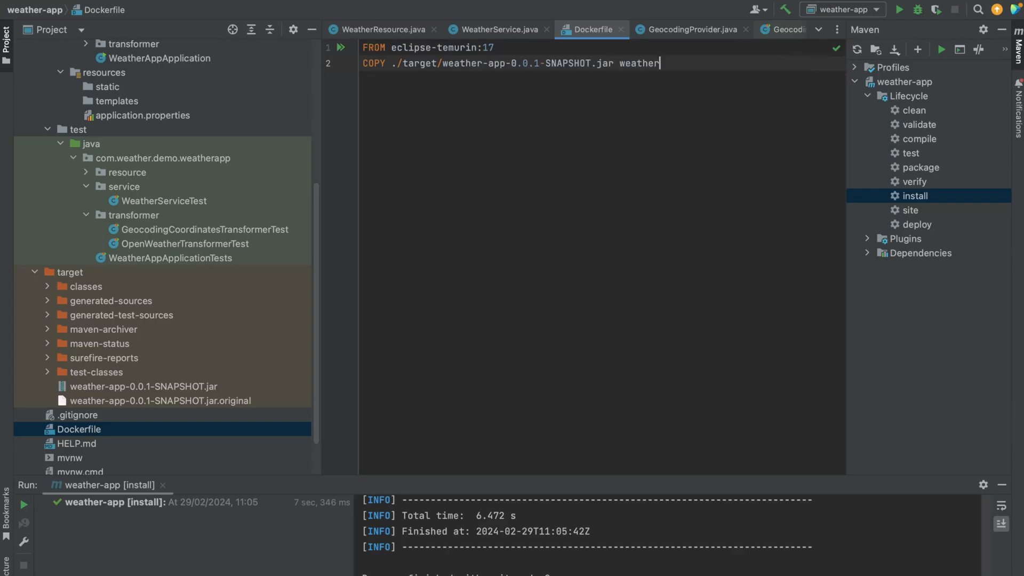
pyautogui.write('-app.jar')
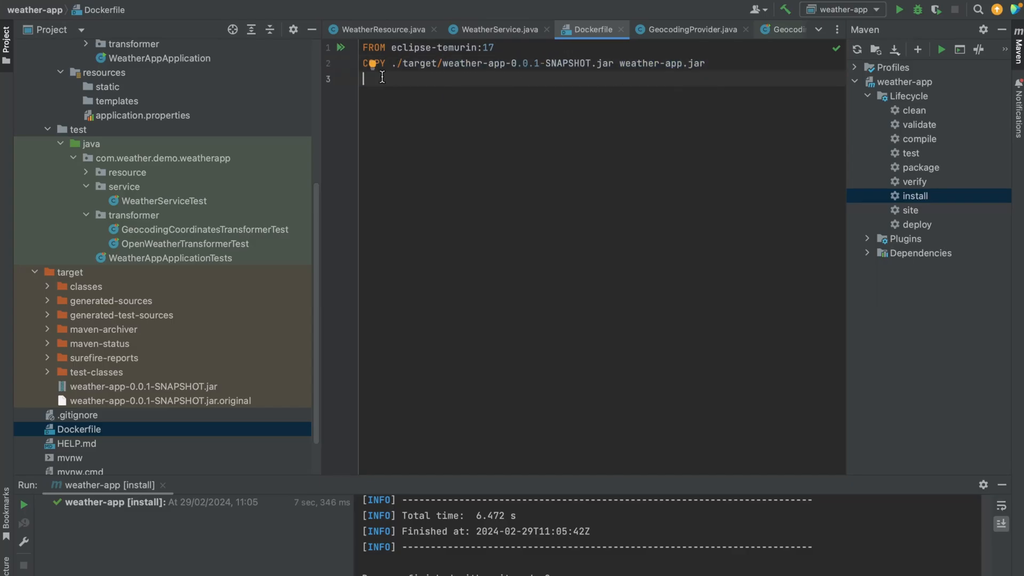
# Add ENTRYPOINT ["java", "-jar", "/weather-app.jar"] to the Dockerfile
pyautogui.write('ENTRY')
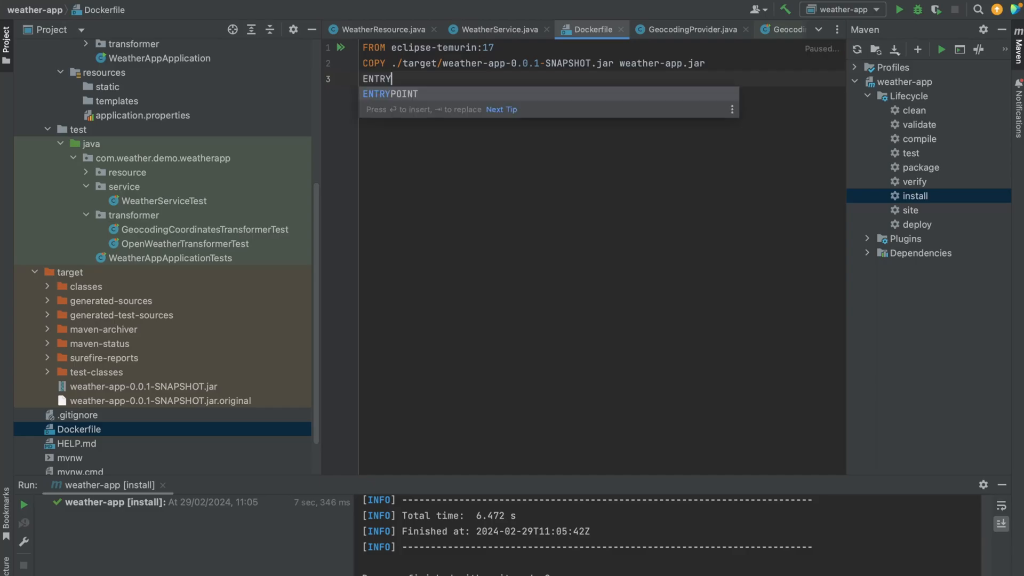
pyautogui.press('Tab')
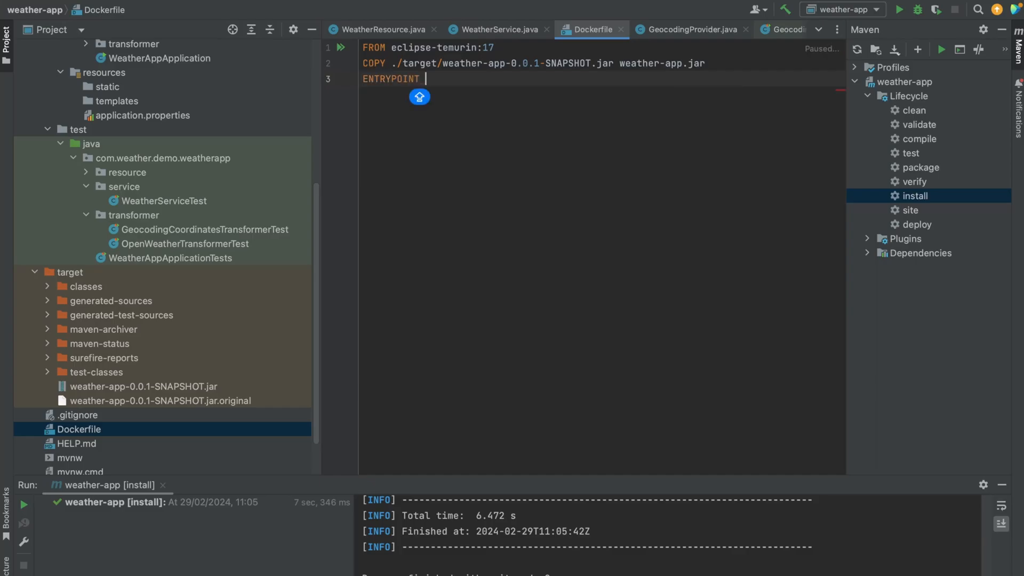
pyautogui.write('["JAV')
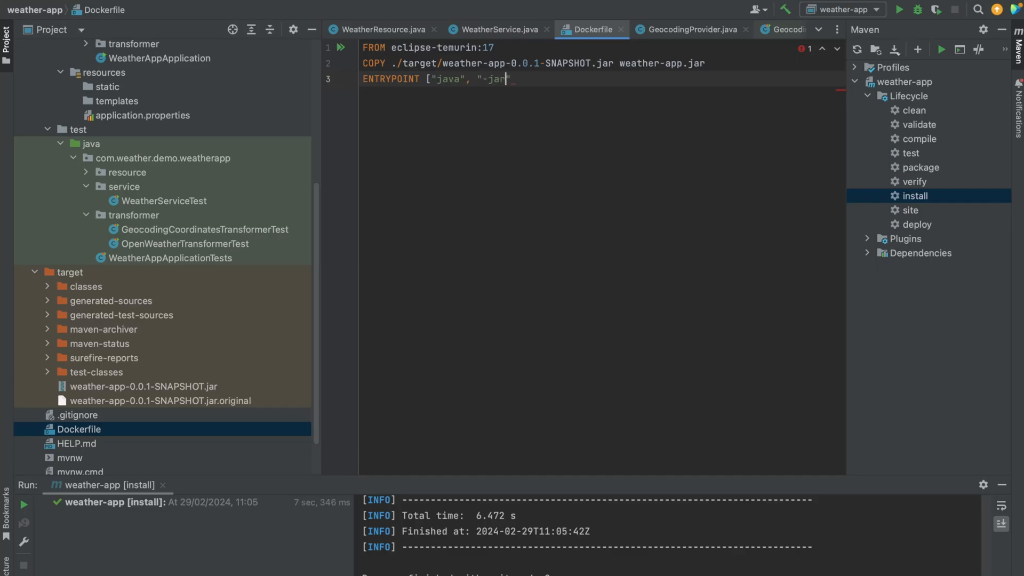
pyautogui.write(',')
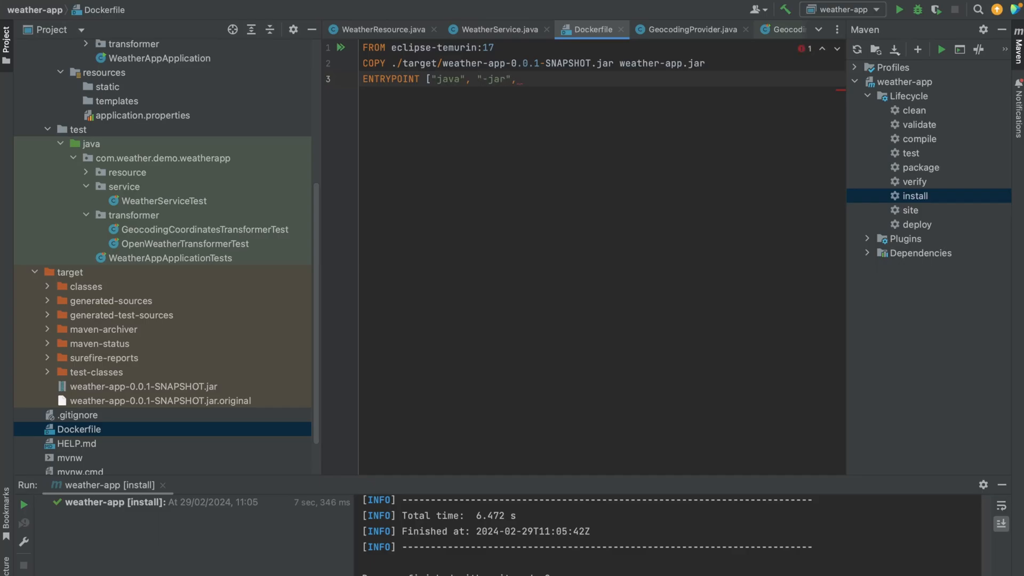
pyautogui.write('"/we"')
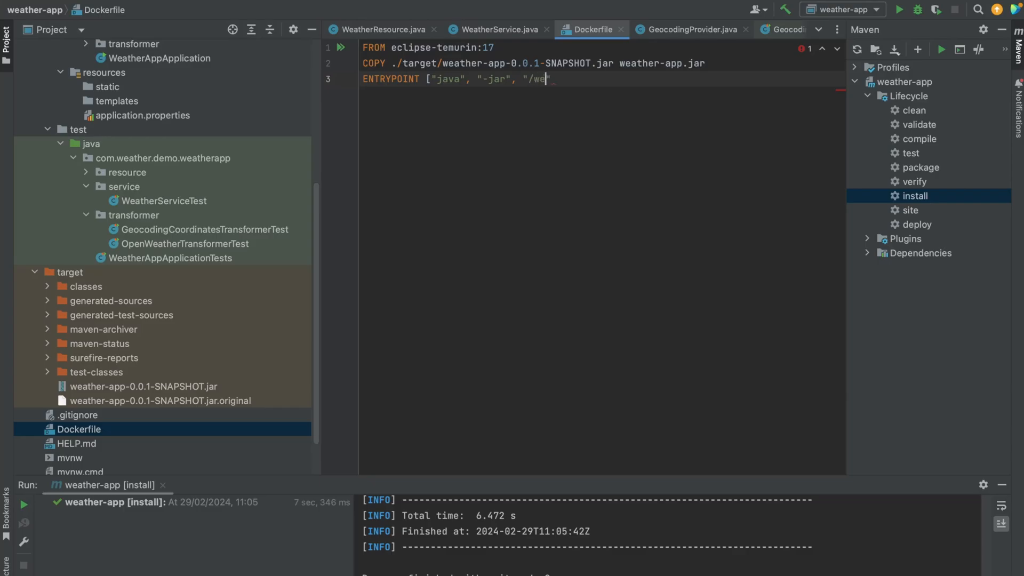
pyautogui.write('ather-app.jar"]')
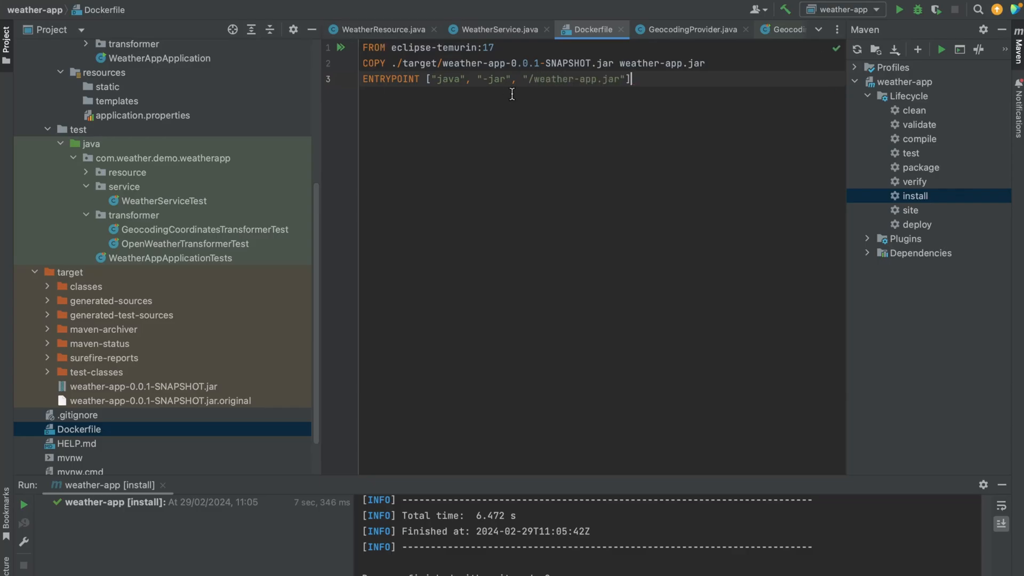
pyautogui.press('ctrl+a')
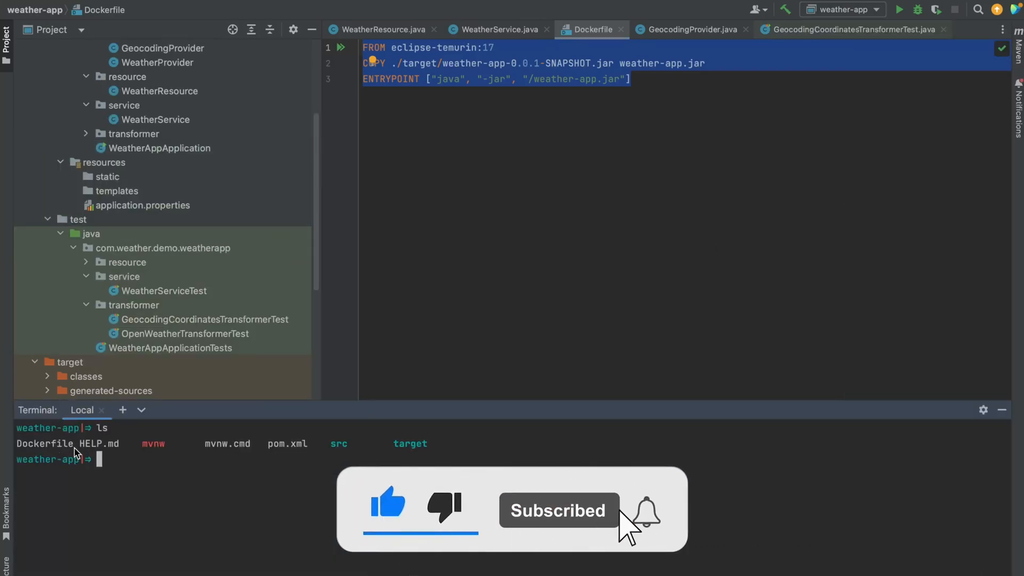
# Note the Dockerfile in the ls output and enter docker build -t weather-app
pyautogui.doubleClick(44, 444)
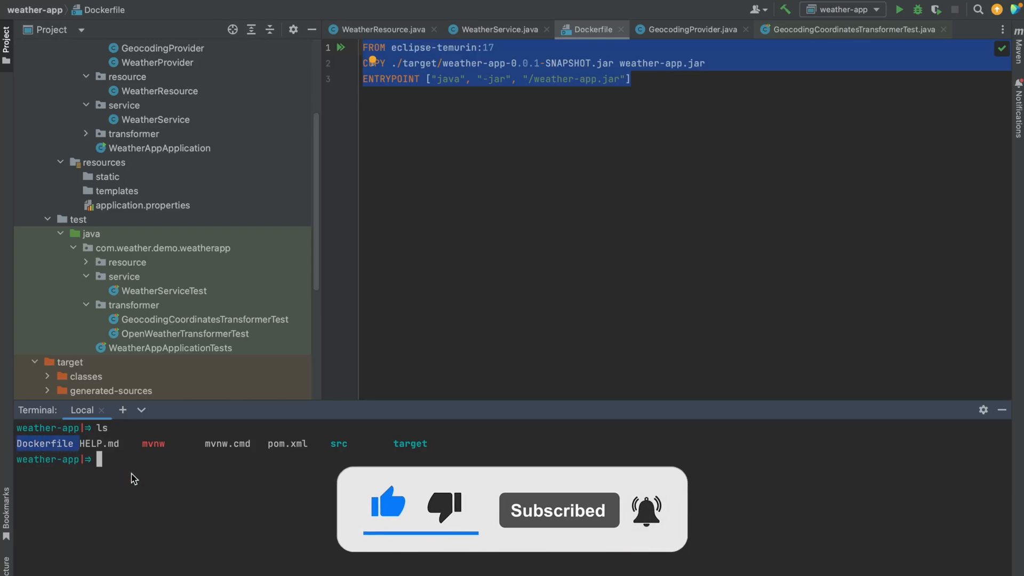
pyautogui.write('docker')
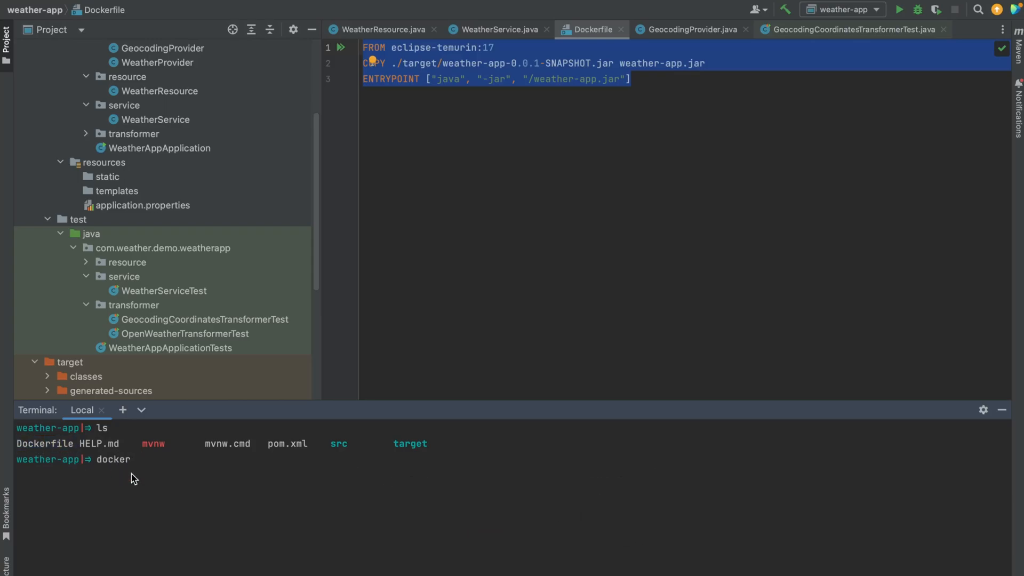
pyautogui.write('buil')
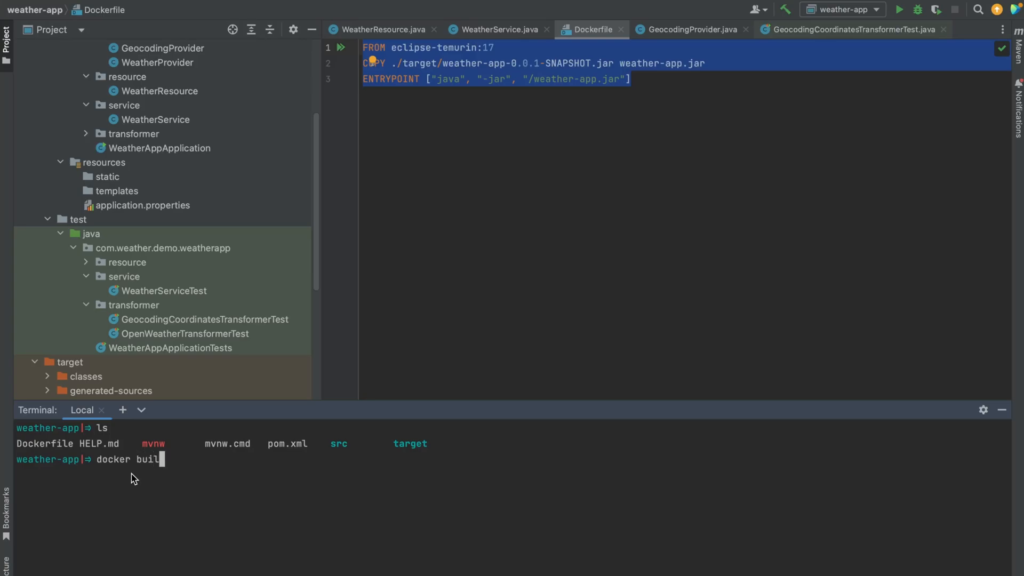
pyautogui.write('d -t w')
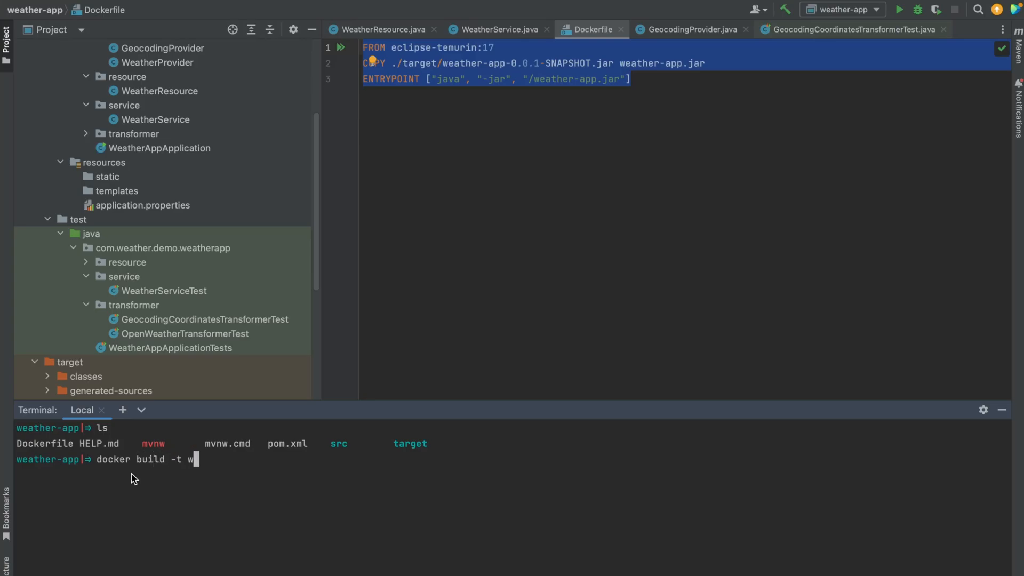
pyautogui.write('eather-')
pyautogui.write('docker images')
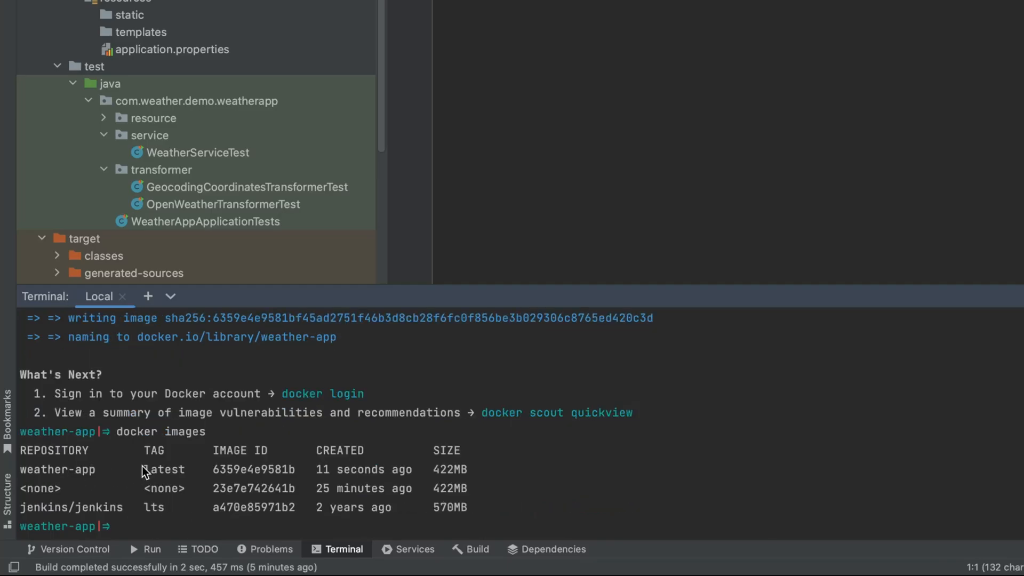
pyautogui.moveTo(425, 470)
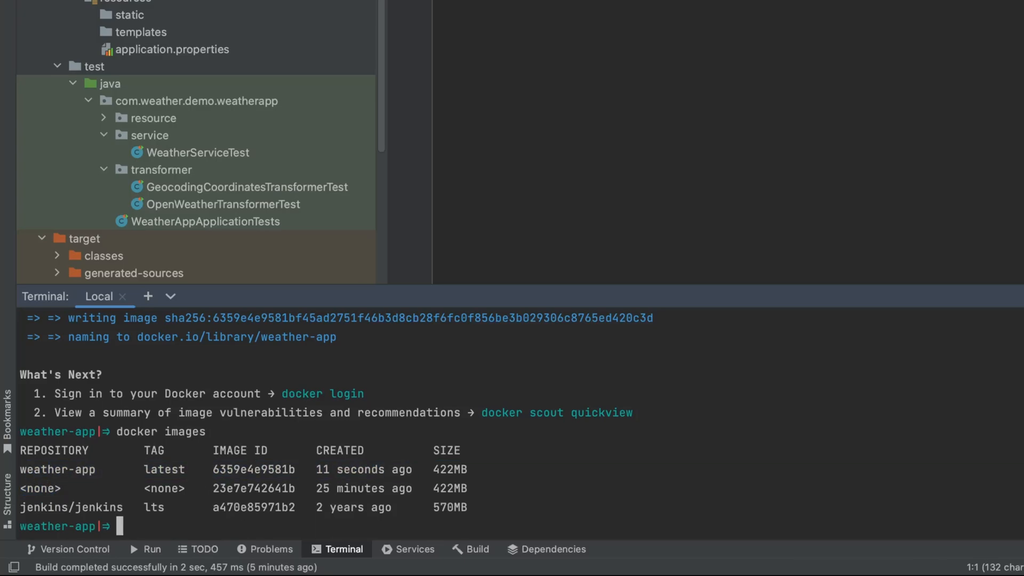
pyautogui.moveTo(463, 516)
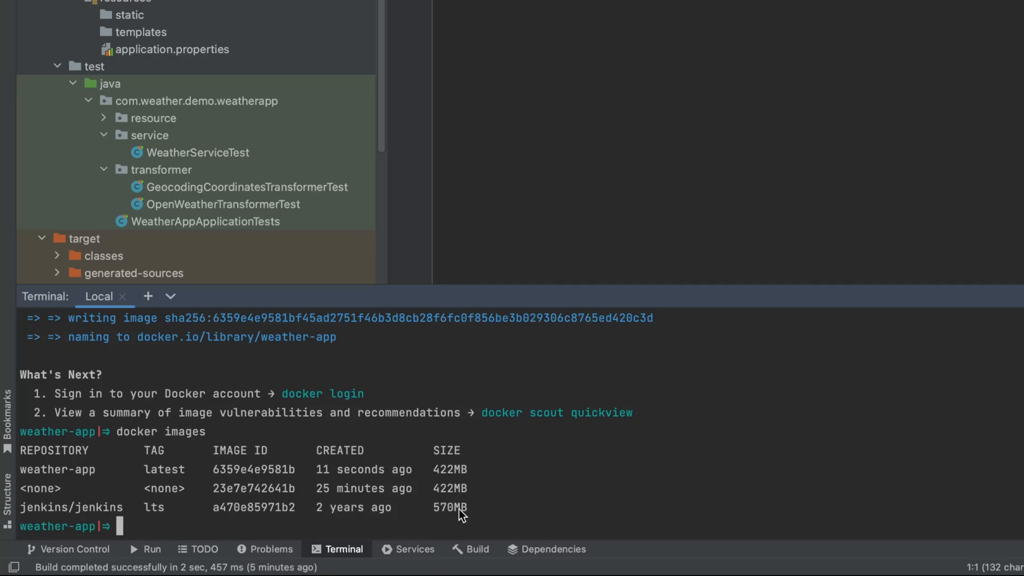
# Enter docker run -p 8000:8080 weather-app in the terminal
pyautogui.write('docker')
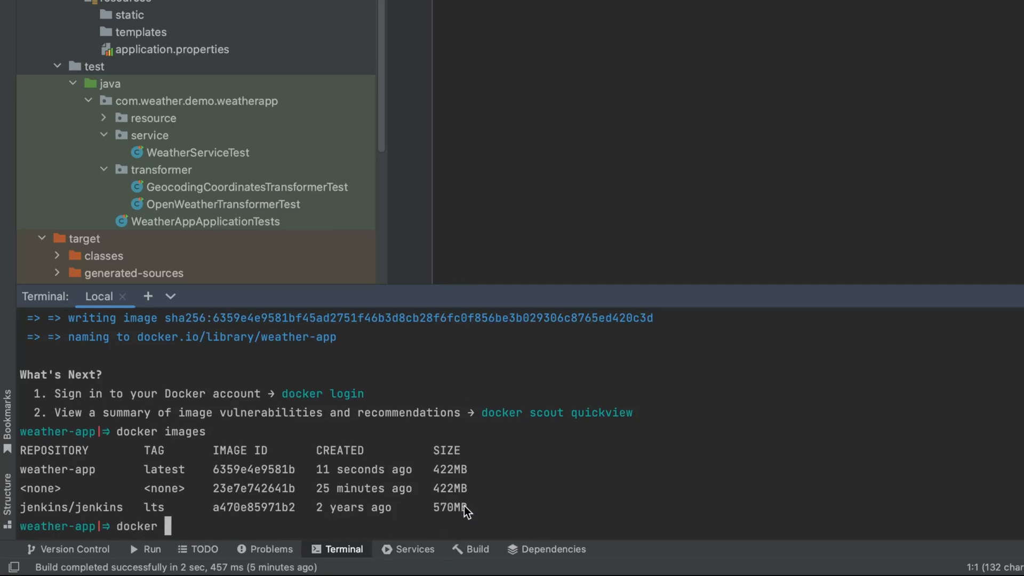
pyautogui.write('run -p')
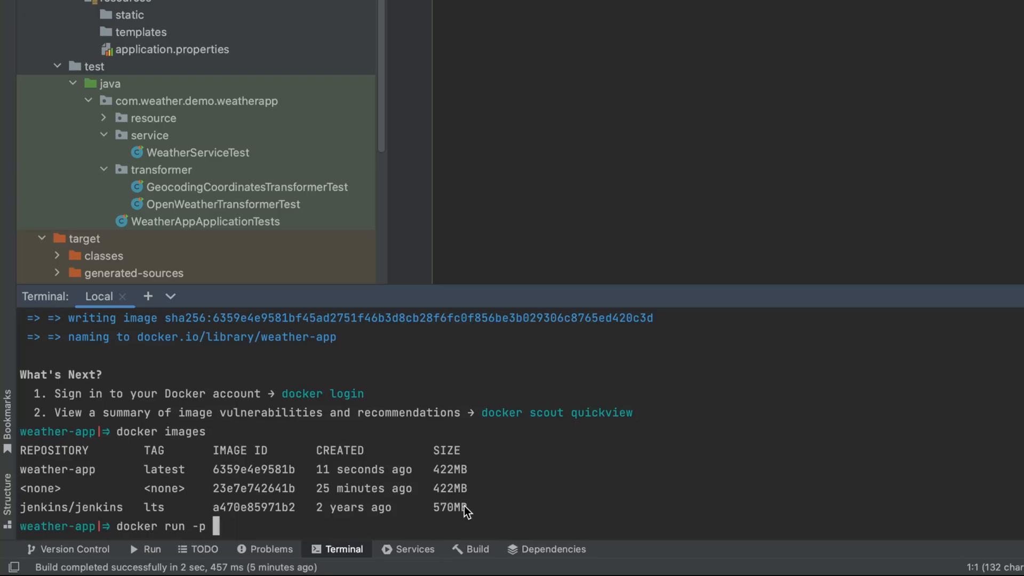
pyautogui.write('8')
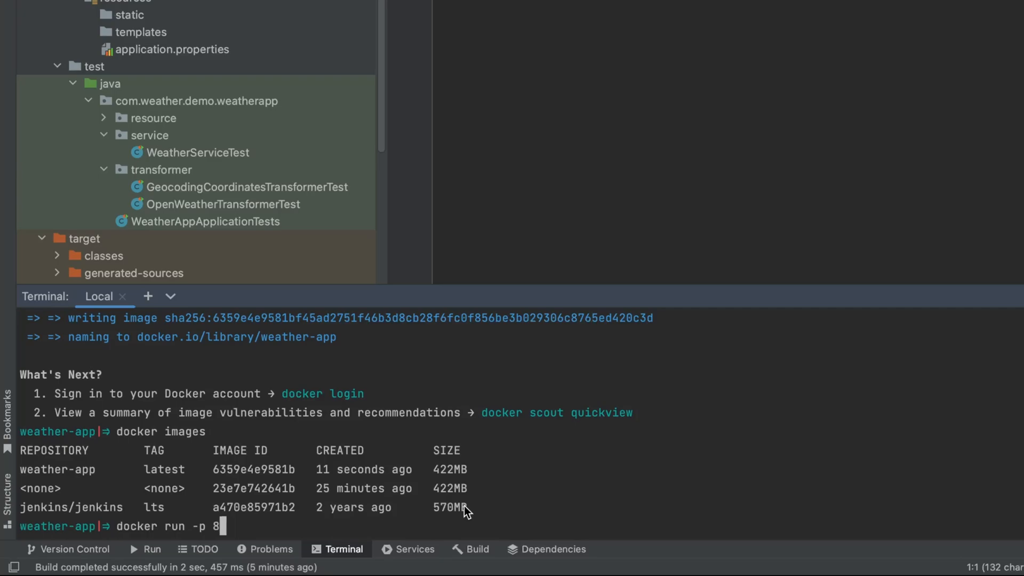
pyautogui.write('080')
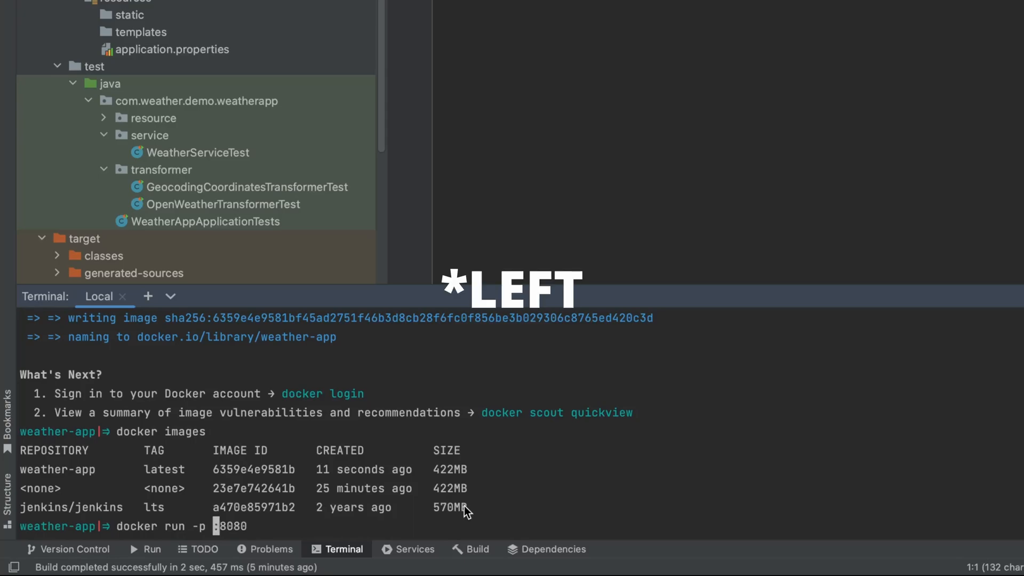
pyautogui.write('8000')
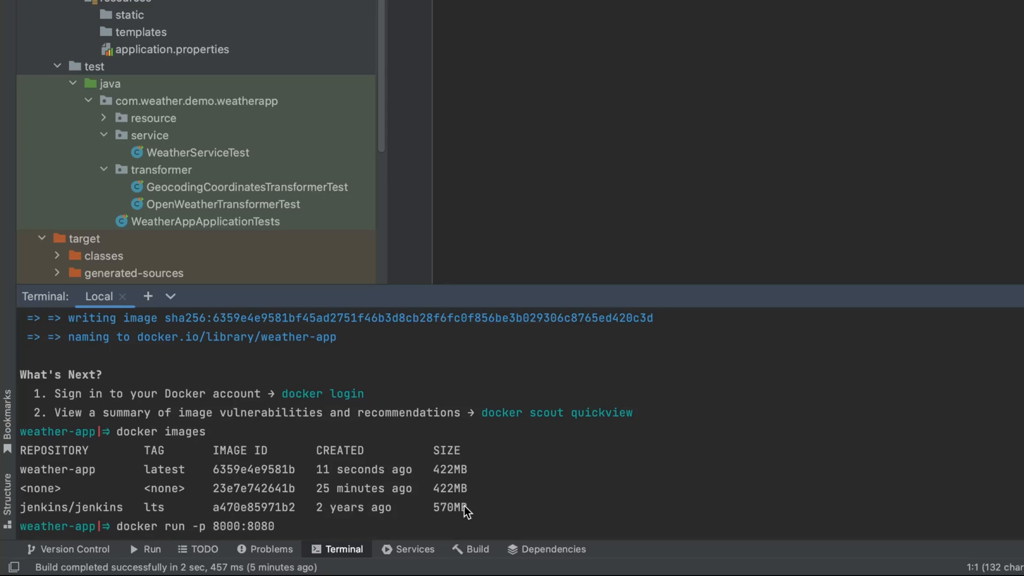
pyautogui.write('weather')
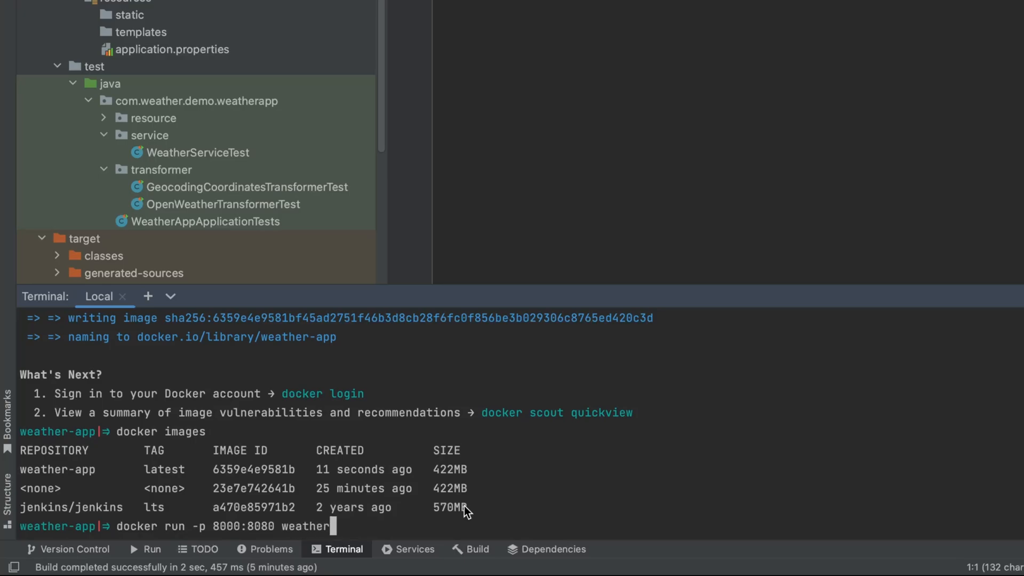
pyautogui.write('-app')
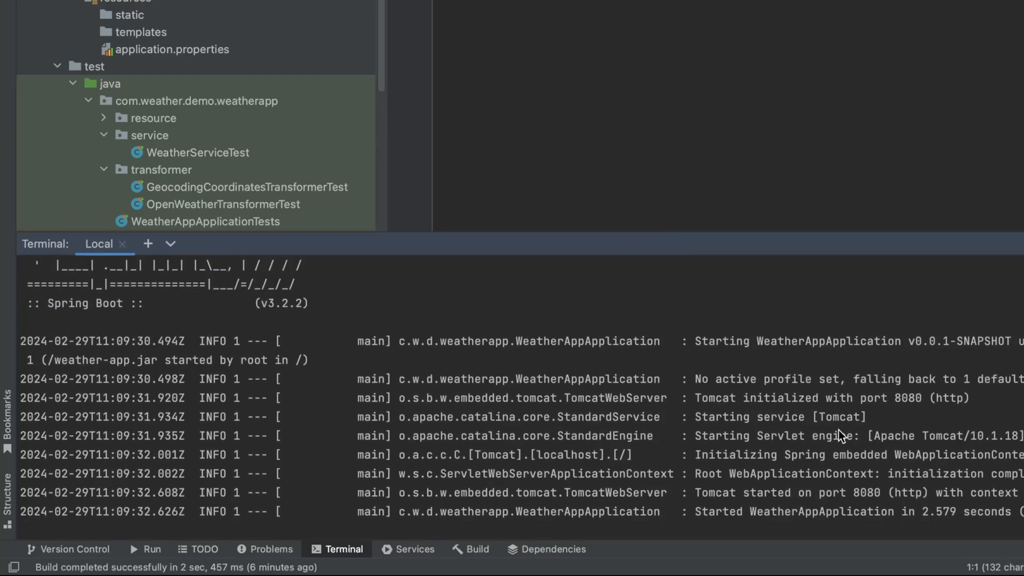
pyautogui.moveTo(405, 446)
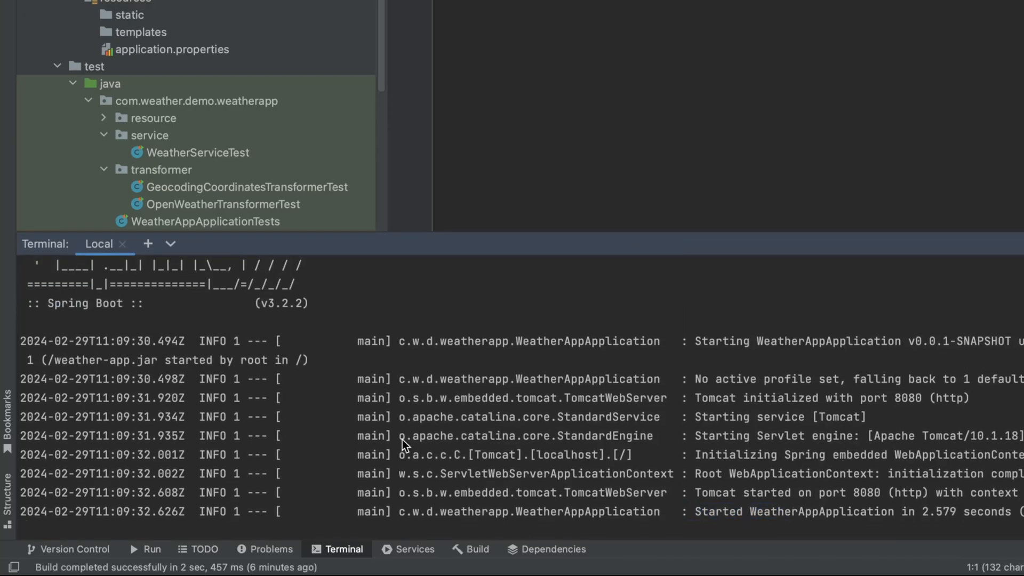
pyautogui.moveTo(806, 491)
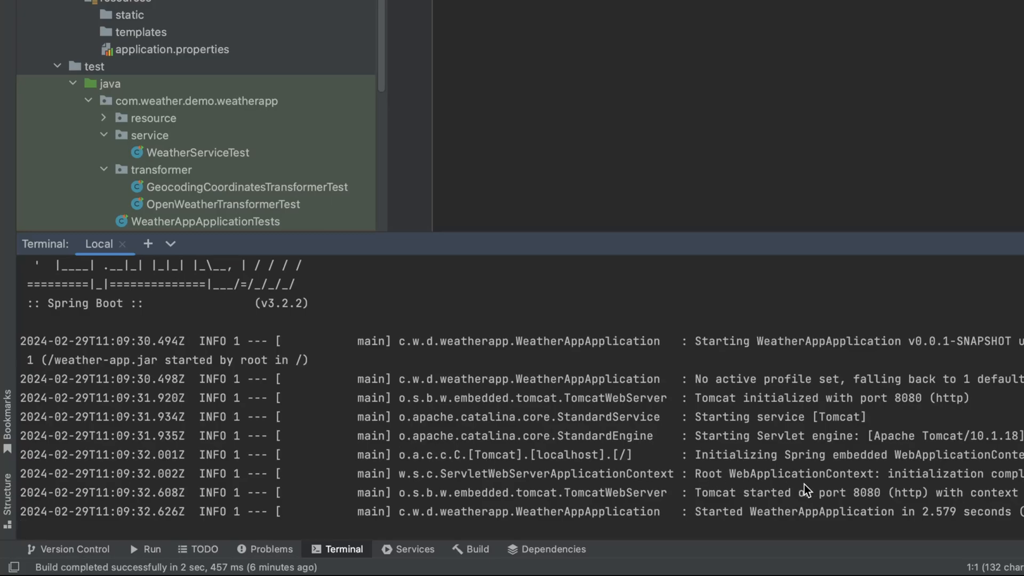
pyautogui.moveTo(797, 446)
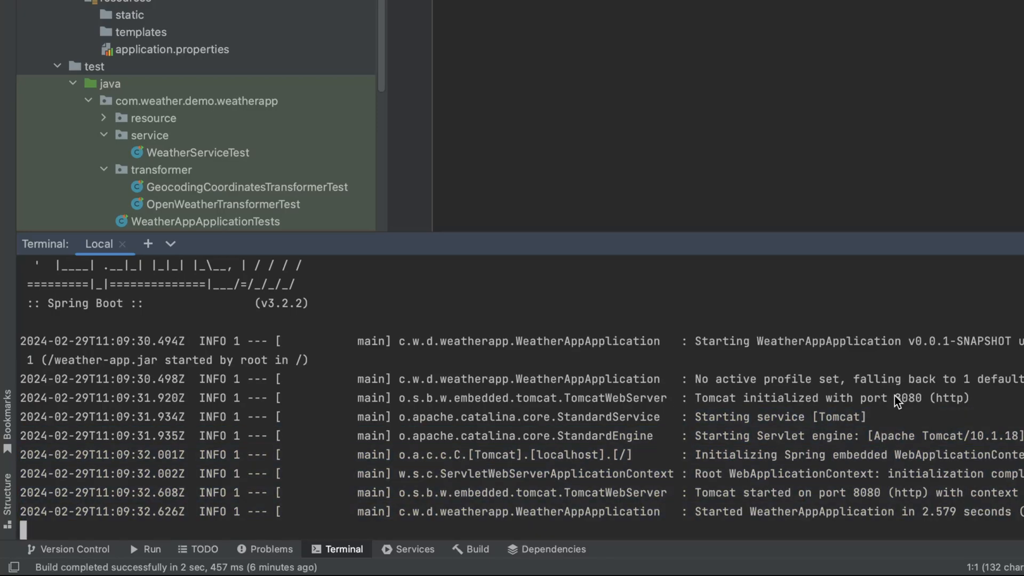
# Inspect the Spring Boot startup log showing Tomcat started on port 8080
pyautogui.doubleClick(908, 398)
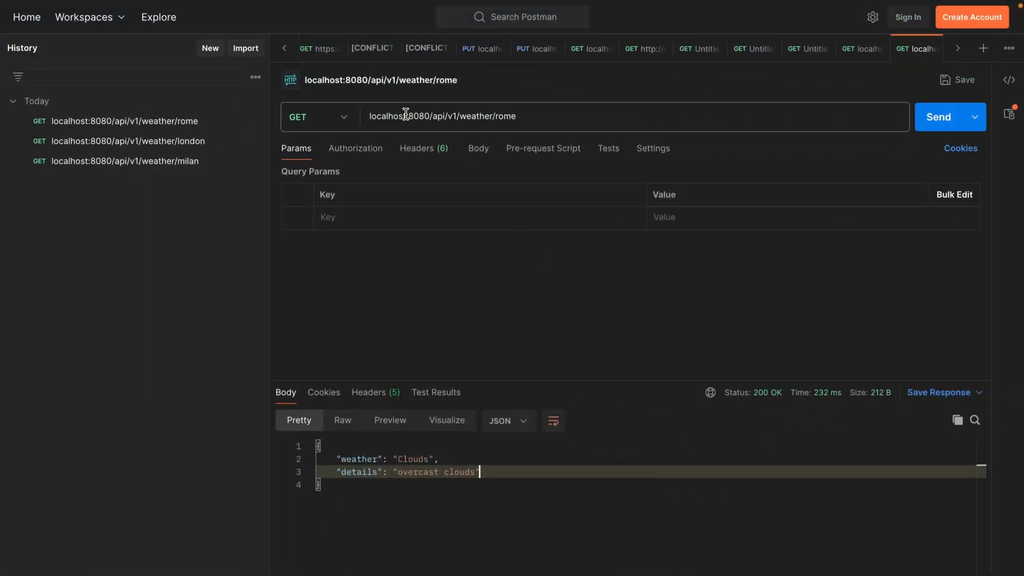
# Send Rome on port 8080 (refused), then switch the URL to port 8000 and resend
pyautogui.doubleClick(417, 117)
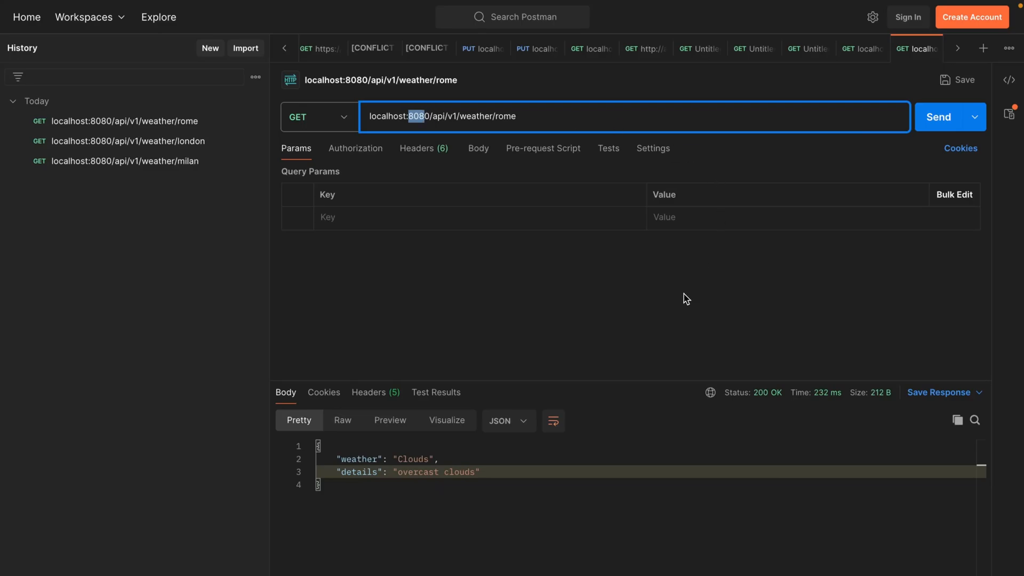
pyautogui.click(939, 117)
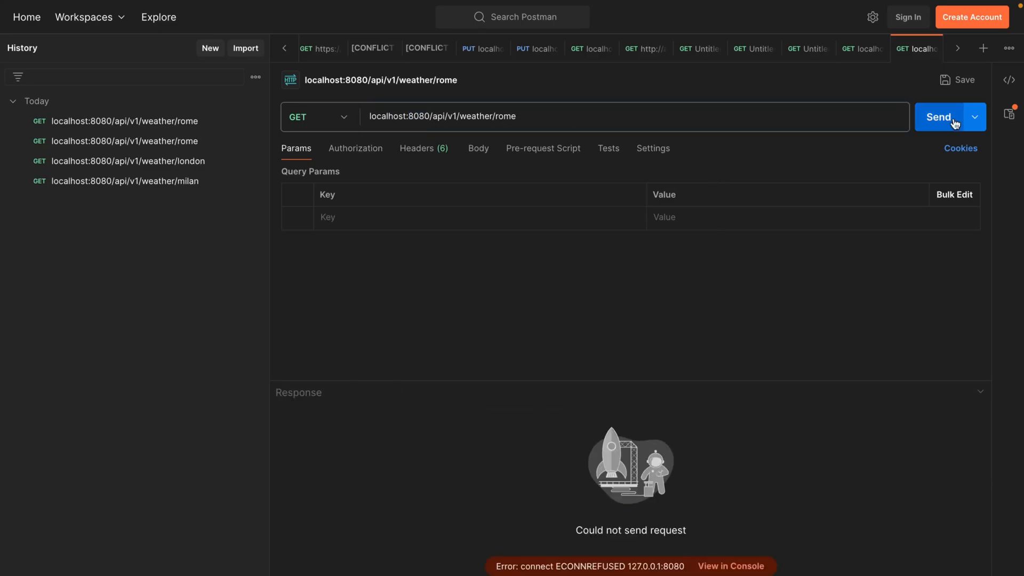
pyautogui.moveTo(441, 95)
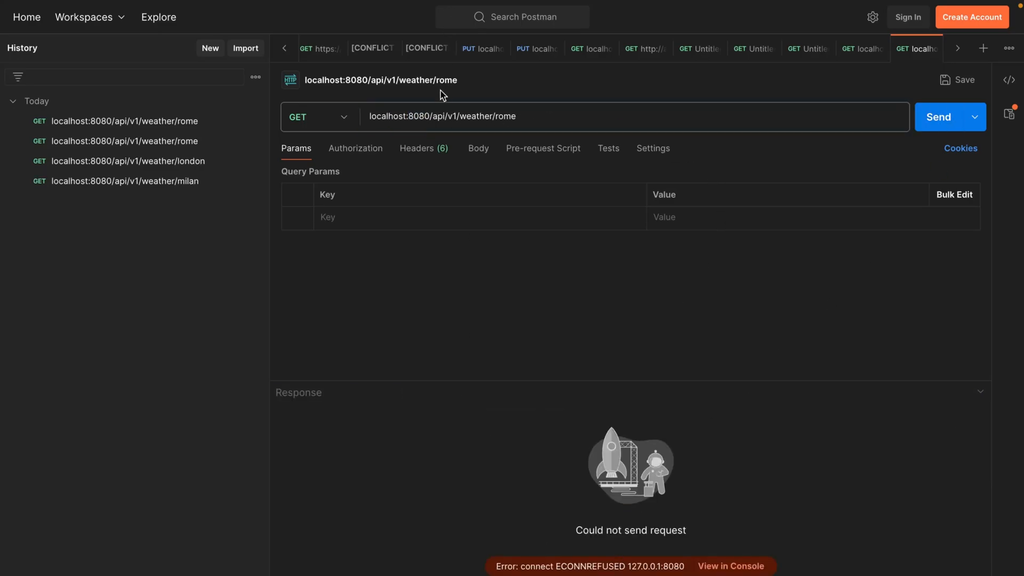
pyautogui.click(443, 117)
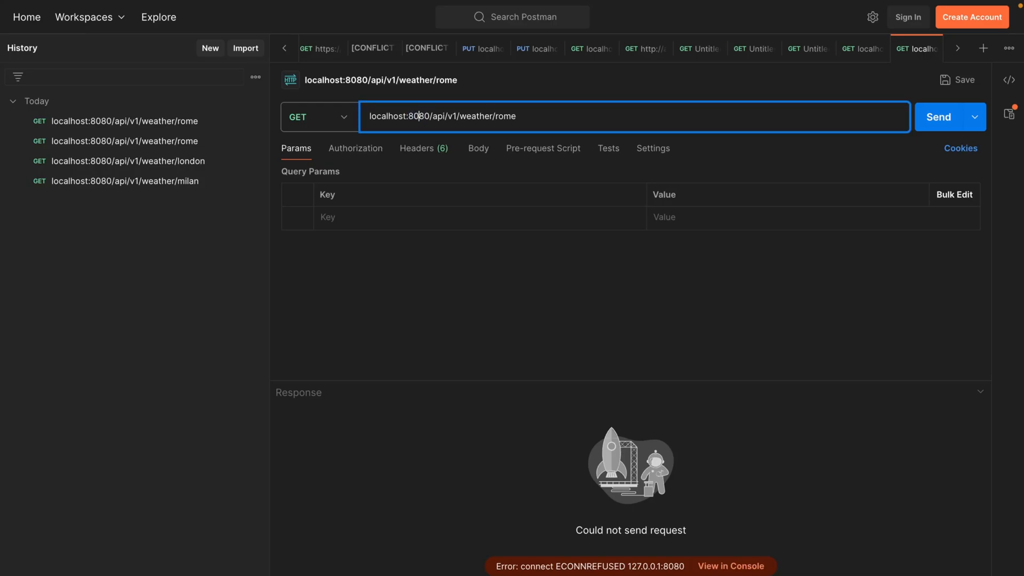
pyautogui.press('Backspace')
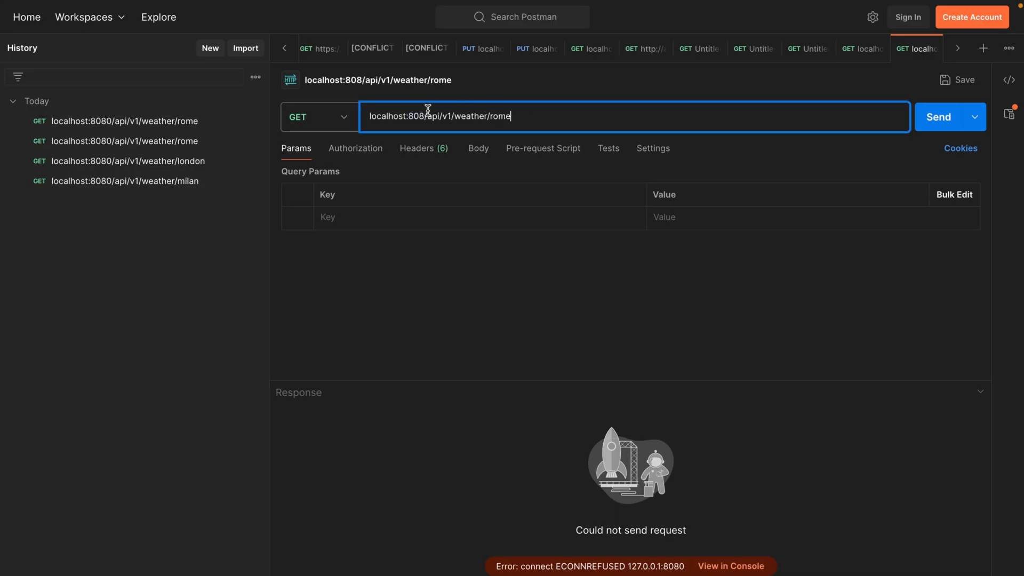
pyautogui.click(938, 116)
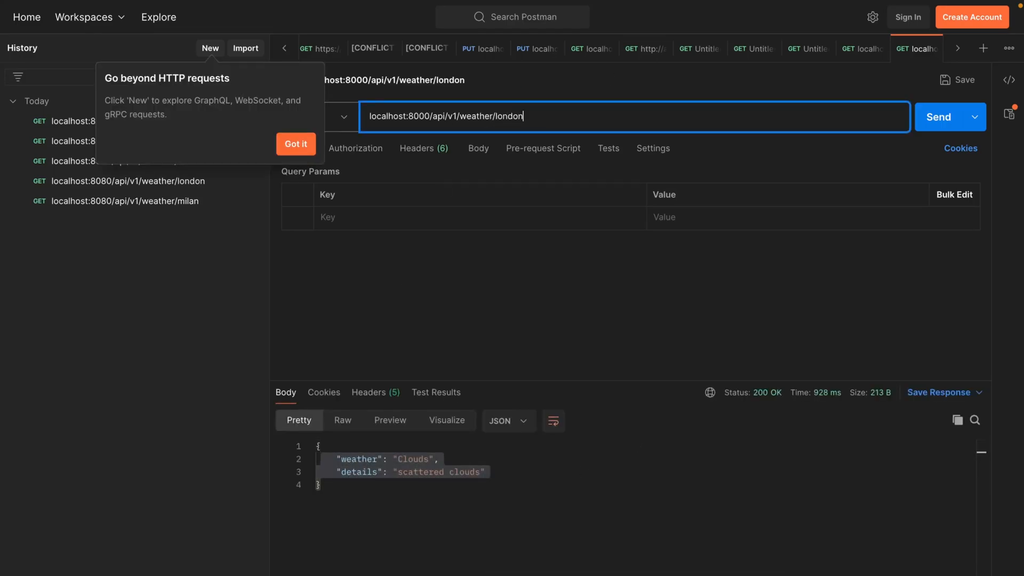
# Send the London request on port 8000 and check the broken clouds response
pyautogui.click(938, 117)
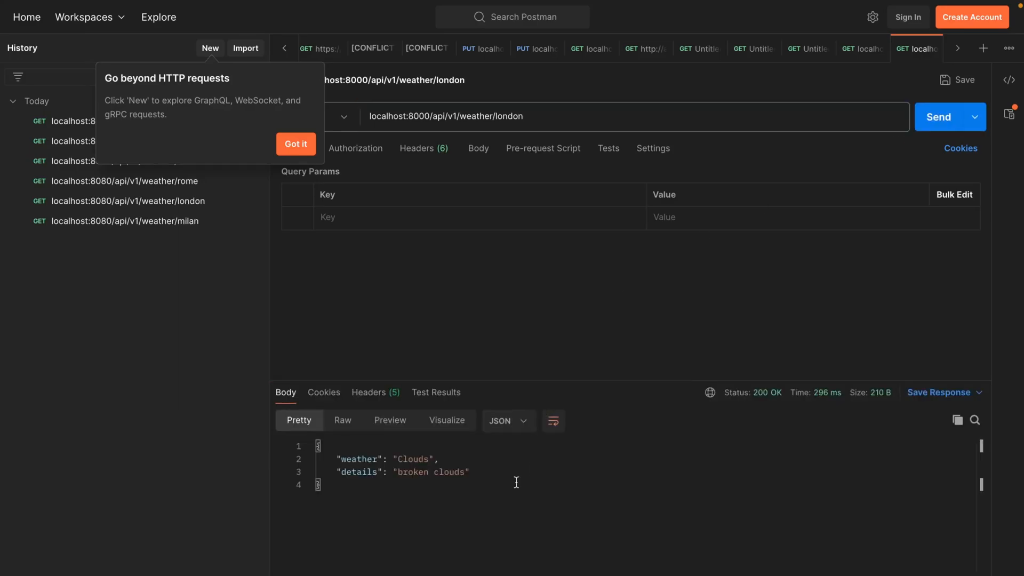
pyautogui.moveTo(337, 458); pyautogui.dragTo(469, 472)
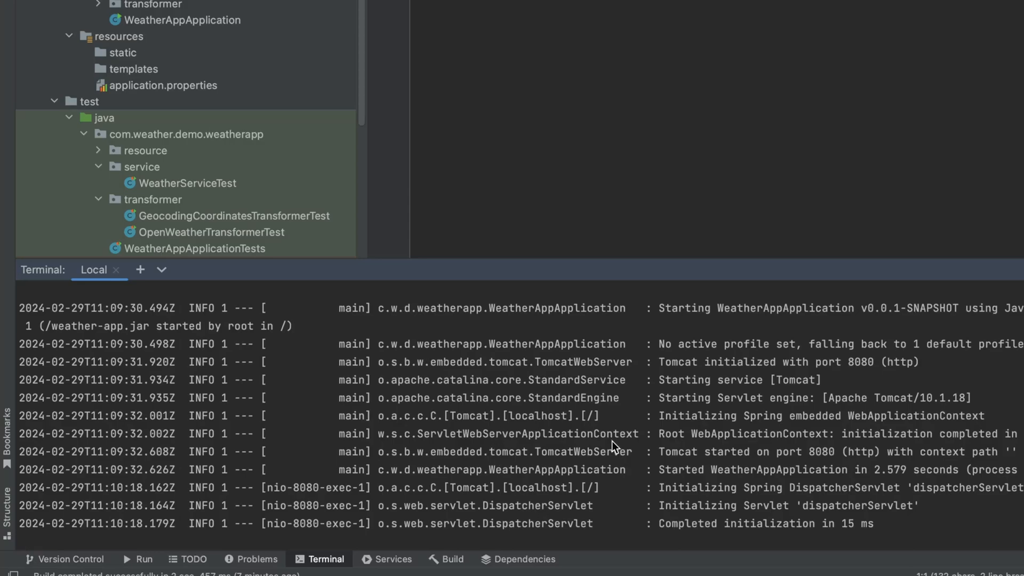
# In a second terminal, list containers with docker ps and stop container d934a41346b0
pyautogui.click(140, 268)
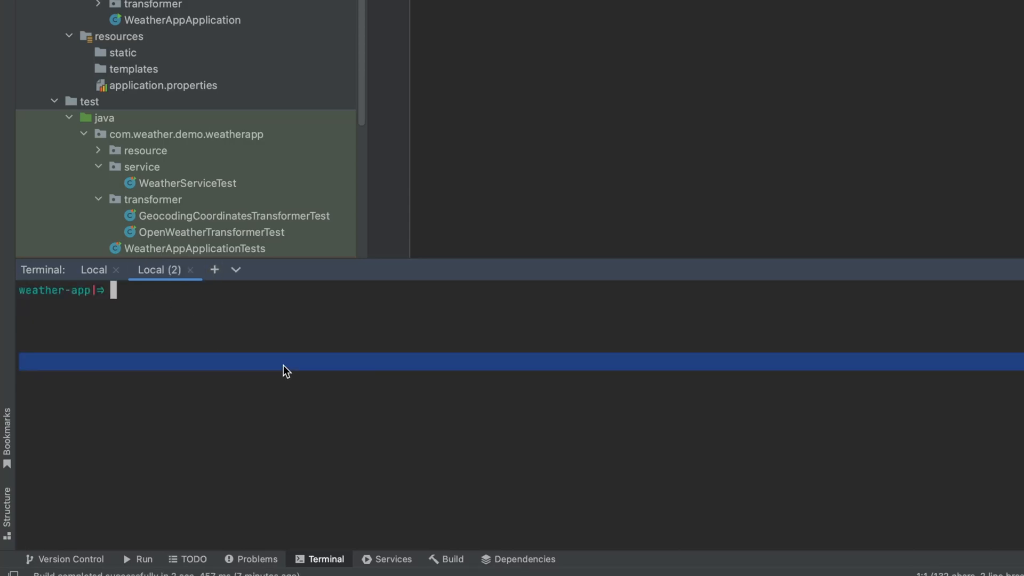
pyautogui.write('docker ps')
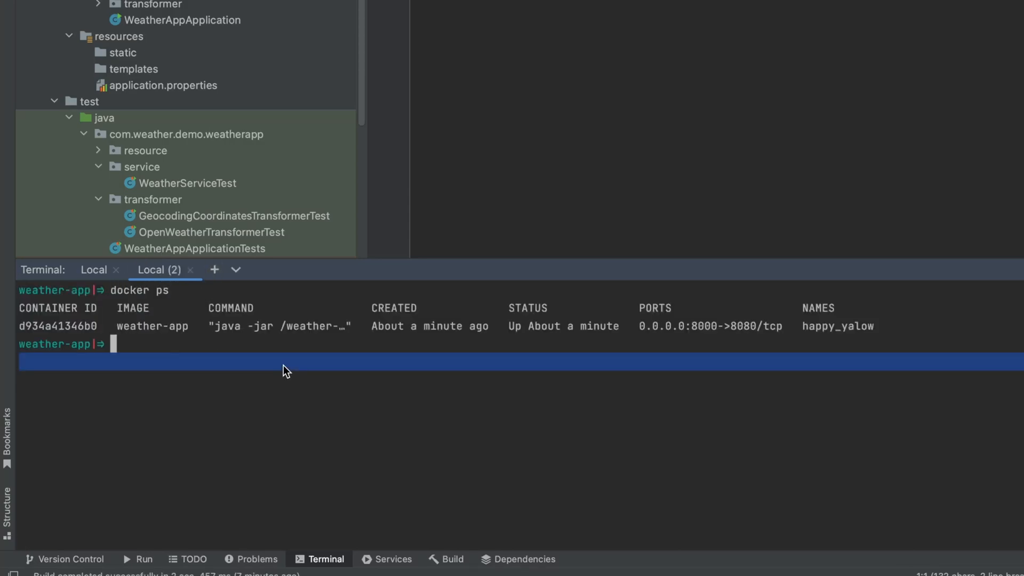
pyautogui.doubleClick(58, 326)
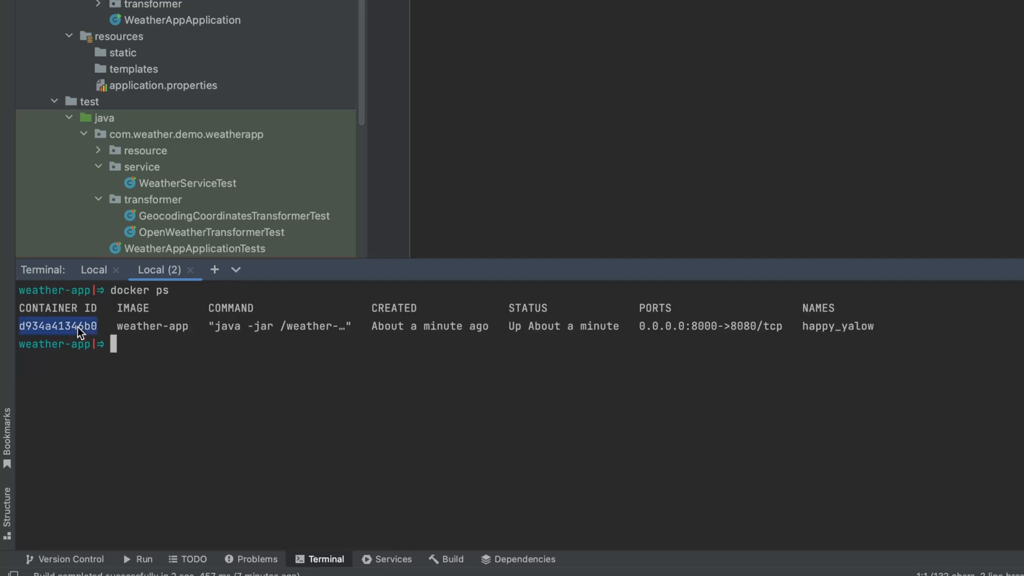
pyautogui.write('docker')
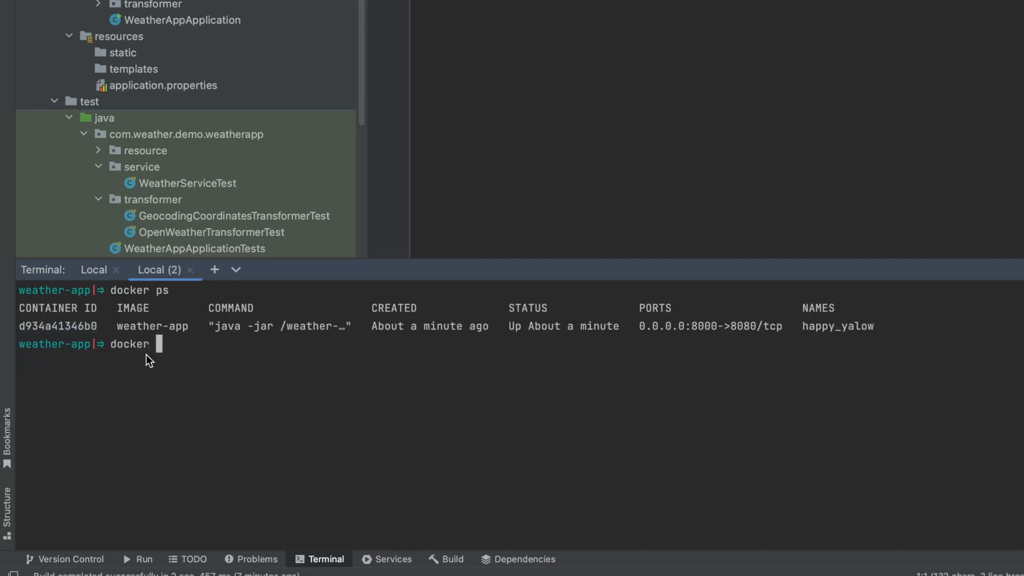
pyautogui.write('stop d934a41346b0')
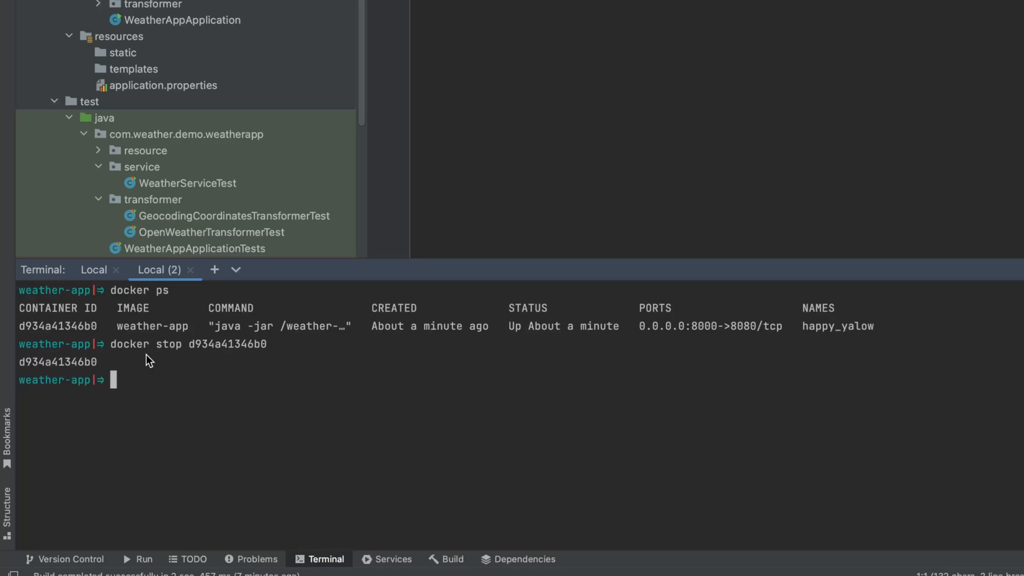
pyautogui.click(93, 269)
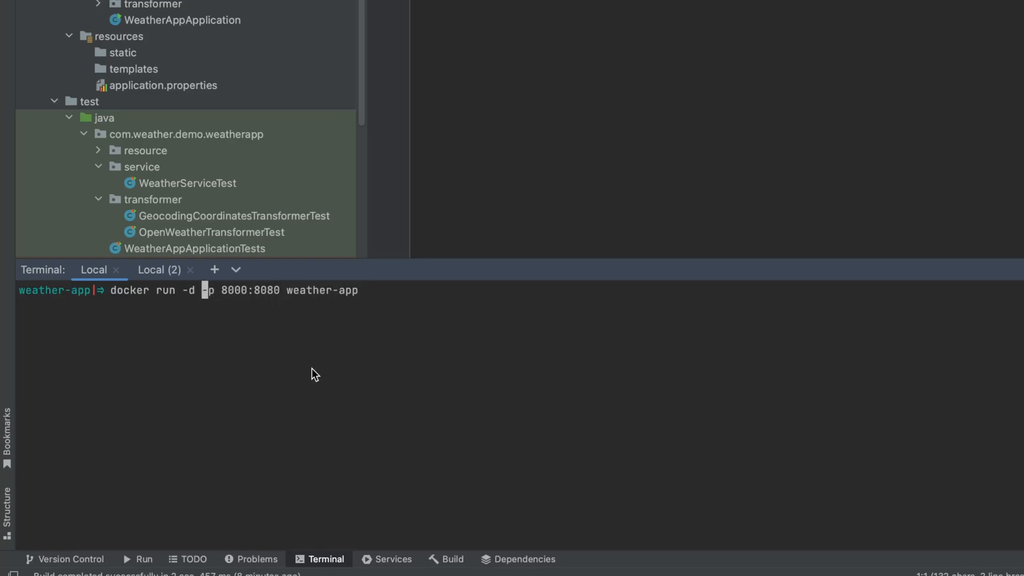
# Run the weather-app container detached with port 8000 mapped to 8080
pyautogui.doubleClick(189, 290)
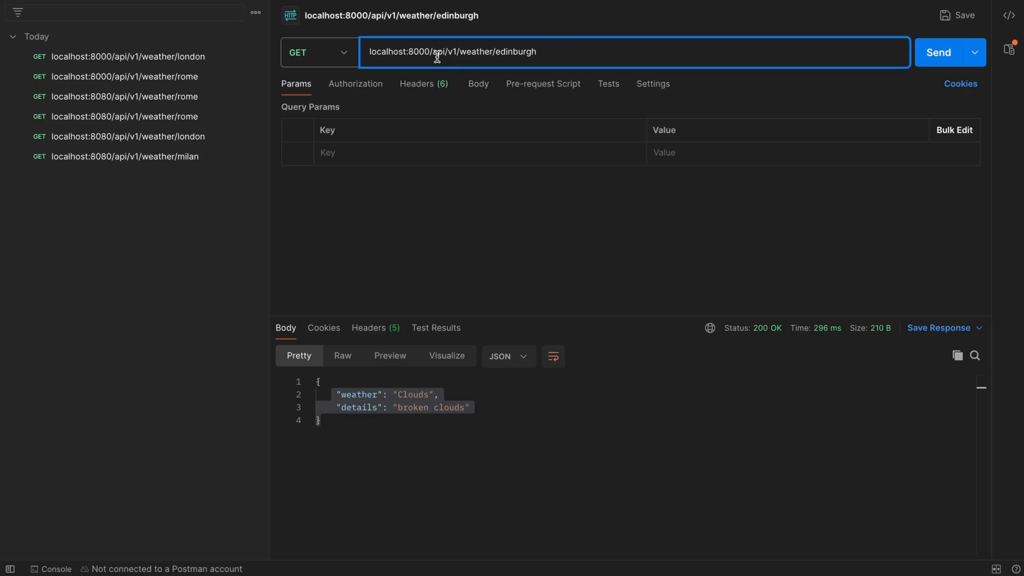
# Send the Edinburgh weather request to localhost:8000 and get 200 OK
pyautogui.click(939, 52)
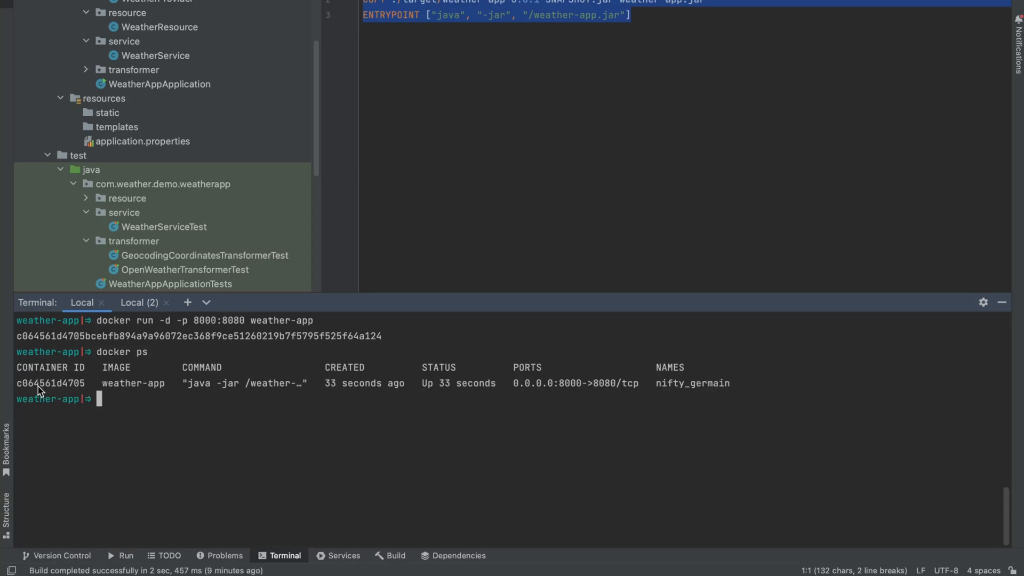
# Stop the weather-app container with docker stop, then resend the Edinburgh request to see connection refused
pyautogui.write('d')
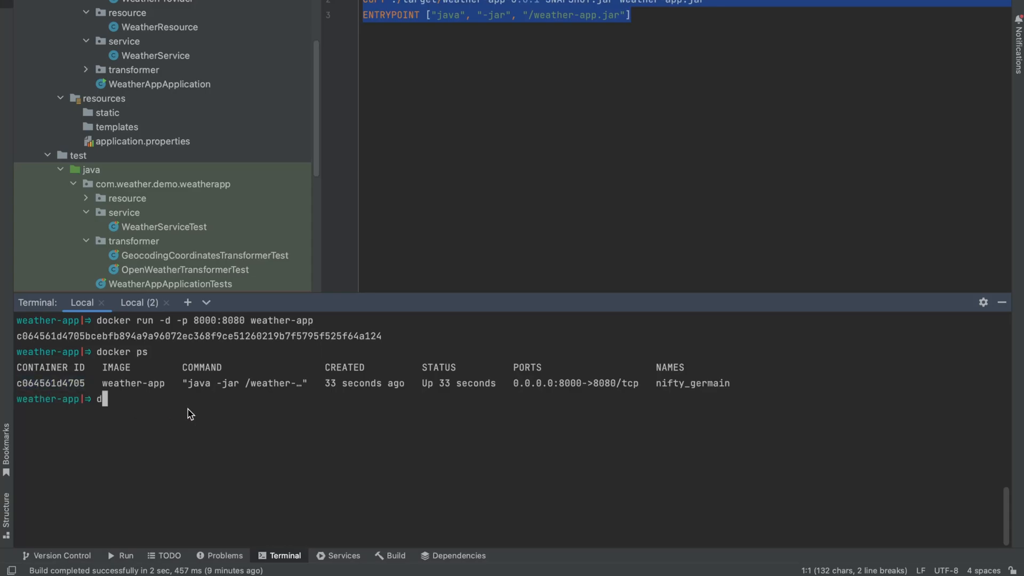
pyautogui.write('ocker stop')
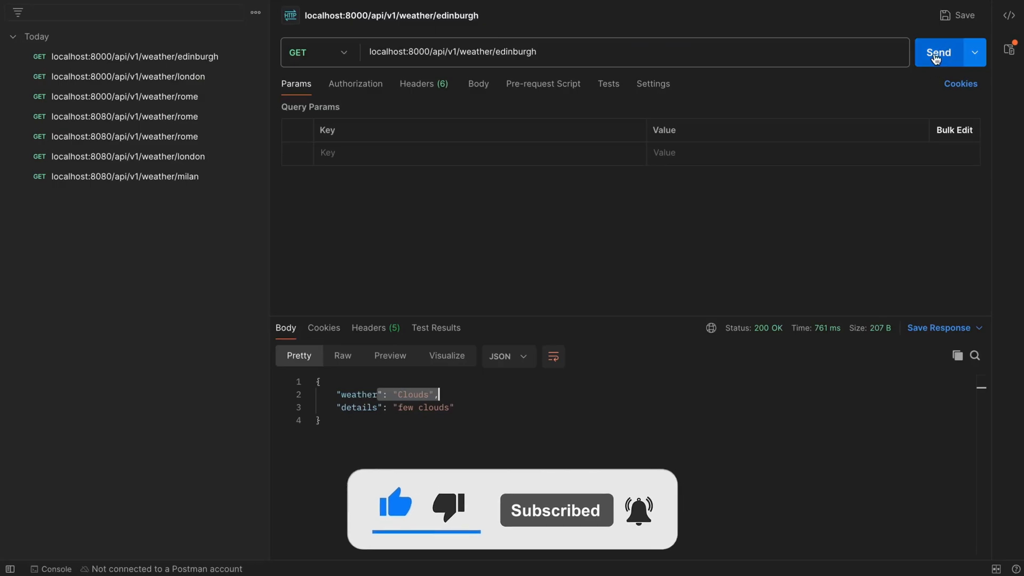
pyautogui.click(939, 52)
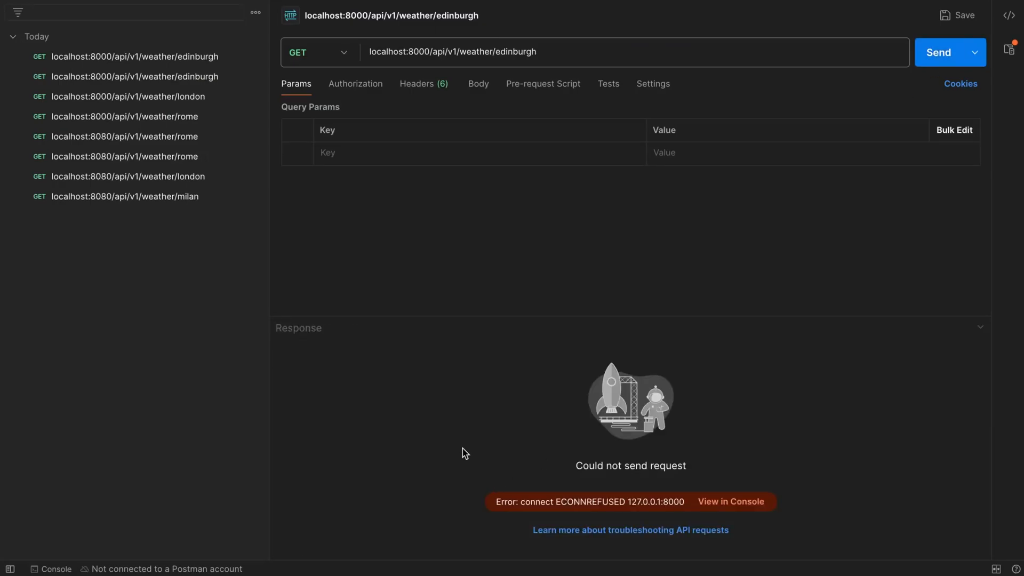
pyautogui.moveTo(564, 198)
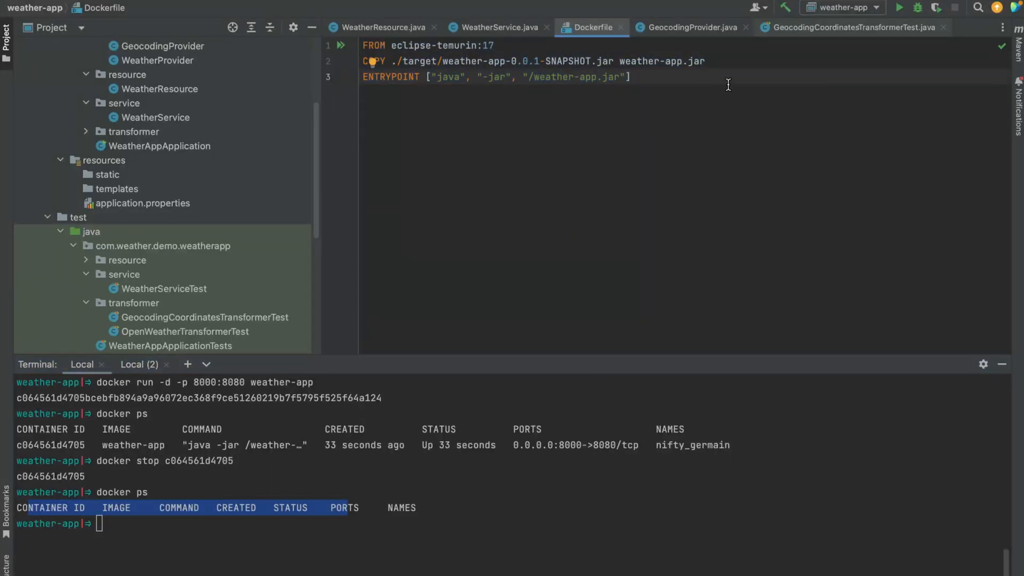
# Confirm with docker ps that no weather-app containers remain running
pyautogui.press('ctrl+a')
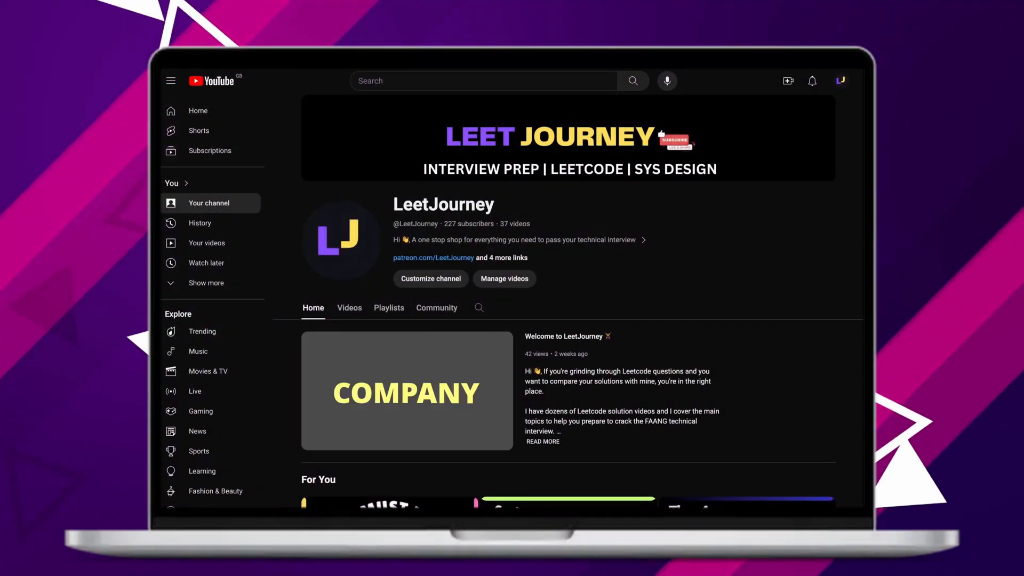
pyautogui.scroll(-3)
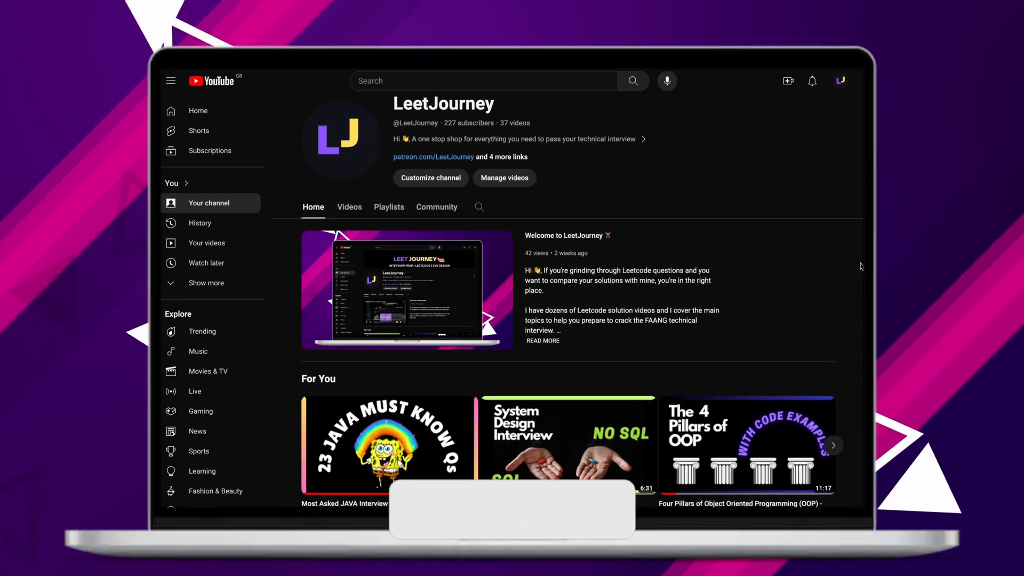
pyautogui.scroll(-3)
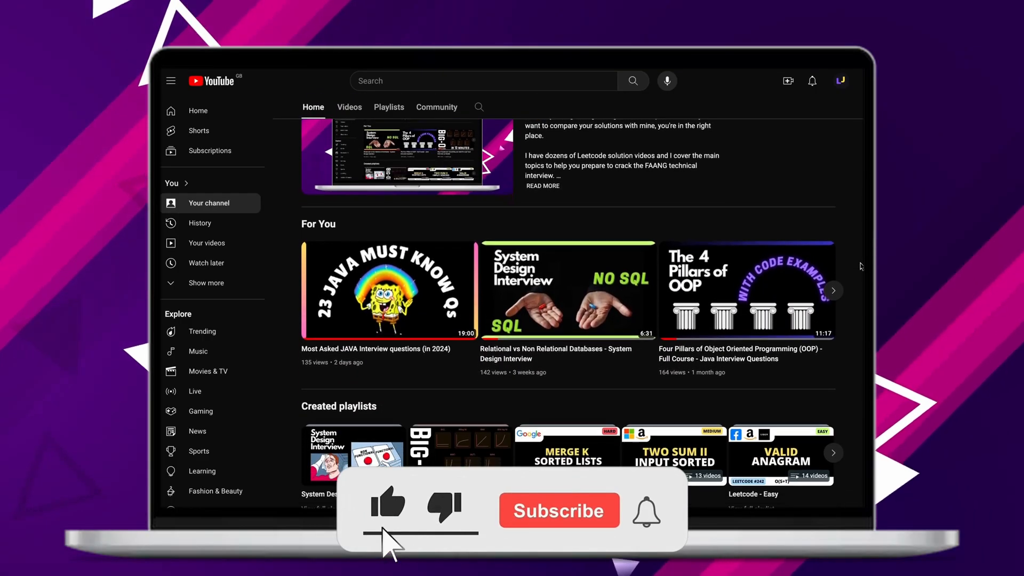
pyautogui.click(558, 511)
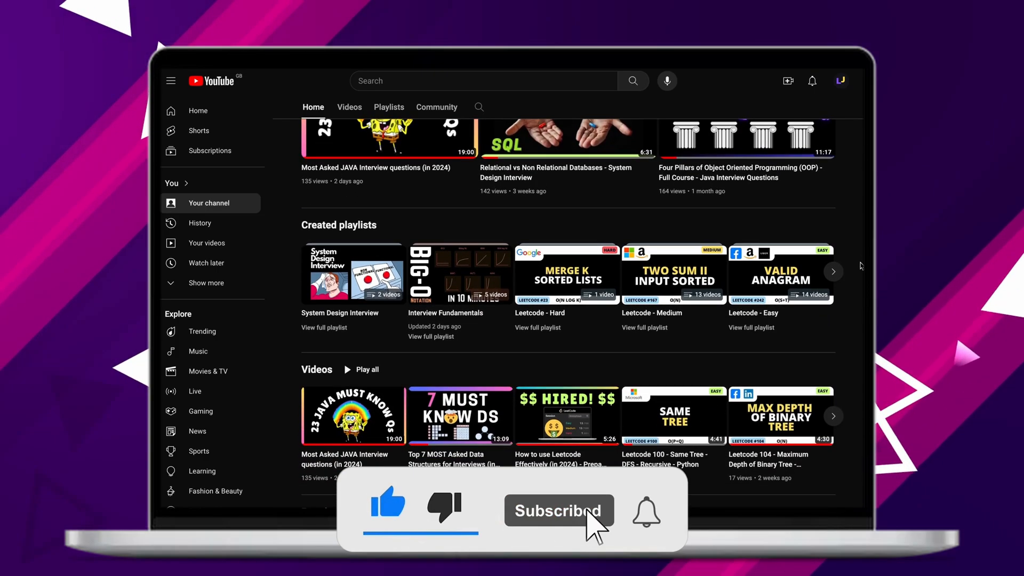
pyautogui.scroll(-3)
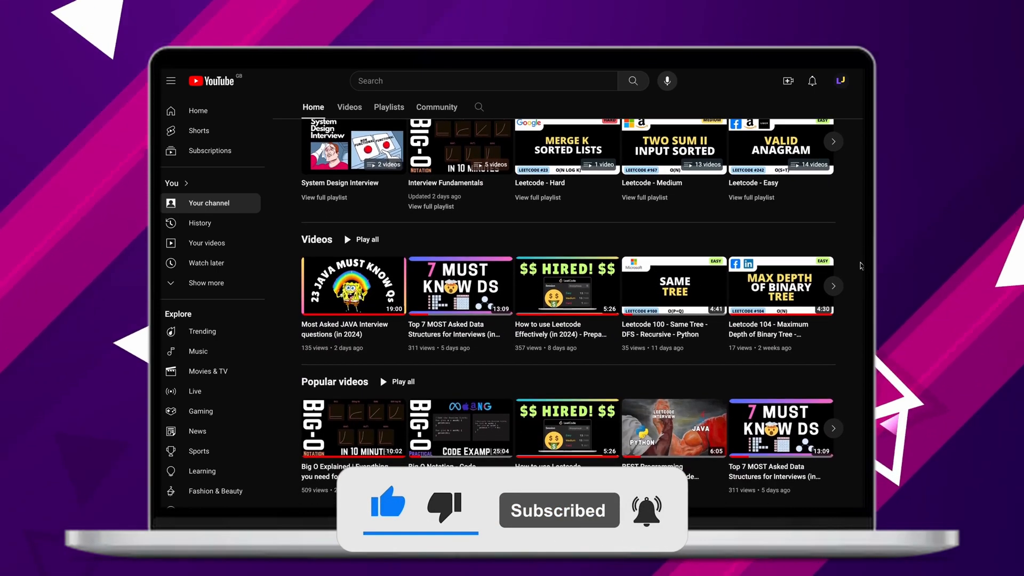